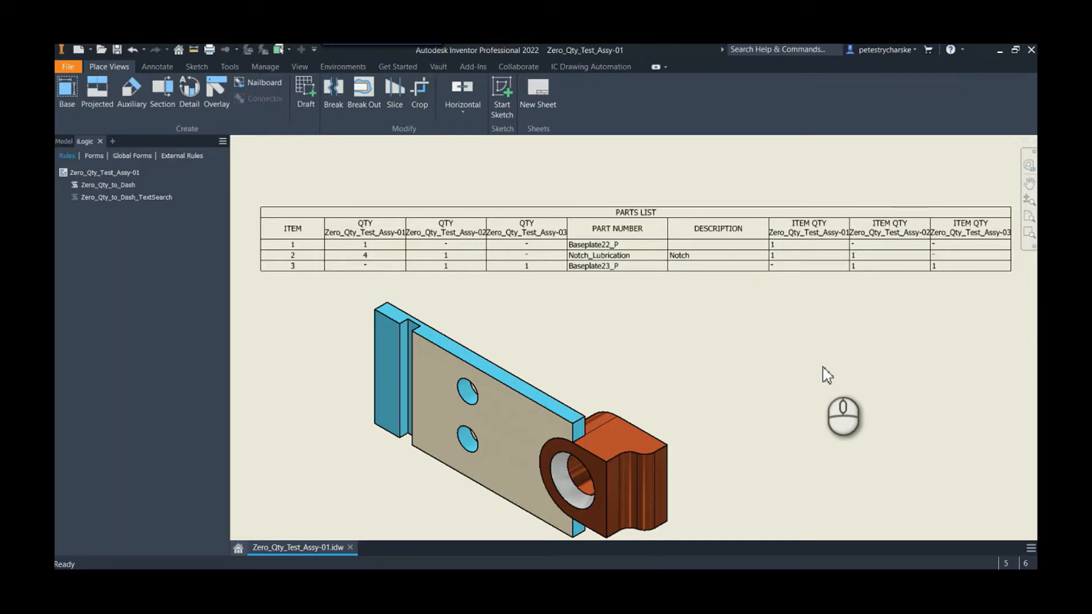
pyautogui.moveTo(683, 311)
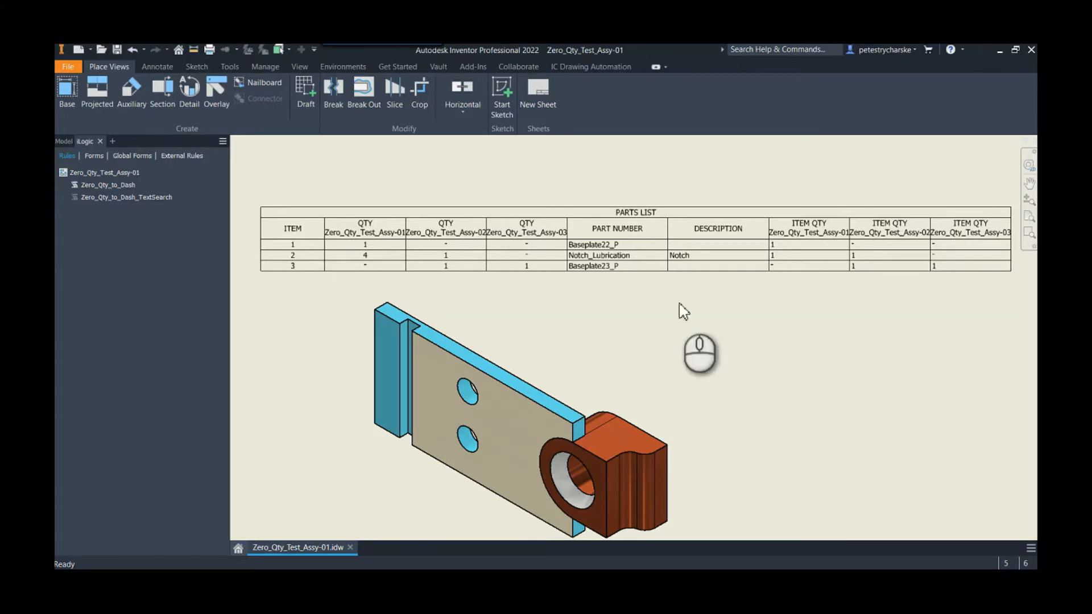
# Select and deselect the parts list table to inspect its edited quantity cells
pyautogui.click(525, 255)
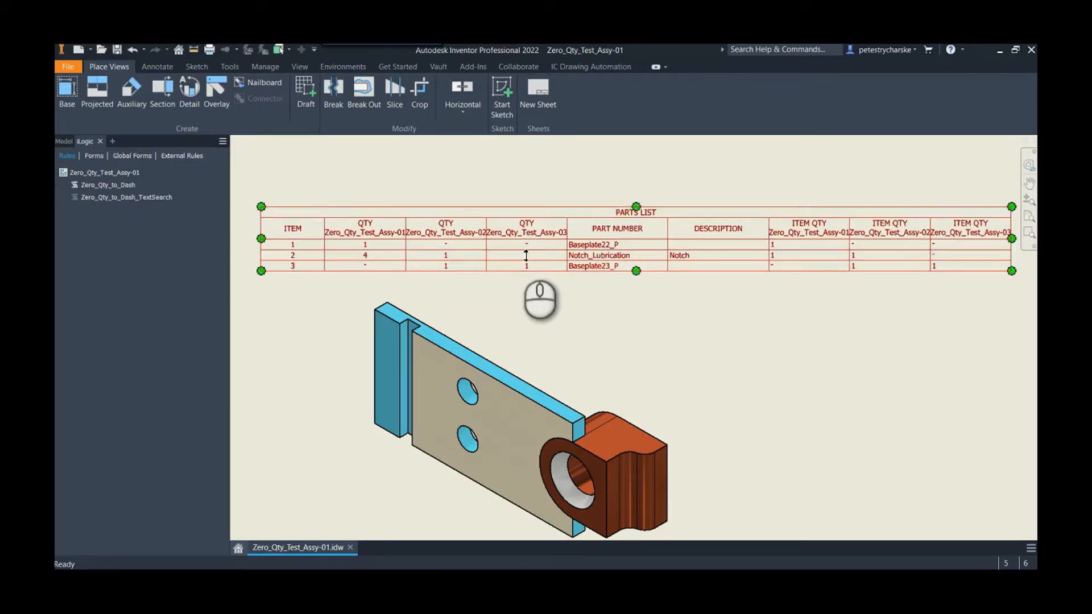
pyautogui.click(700, 346)
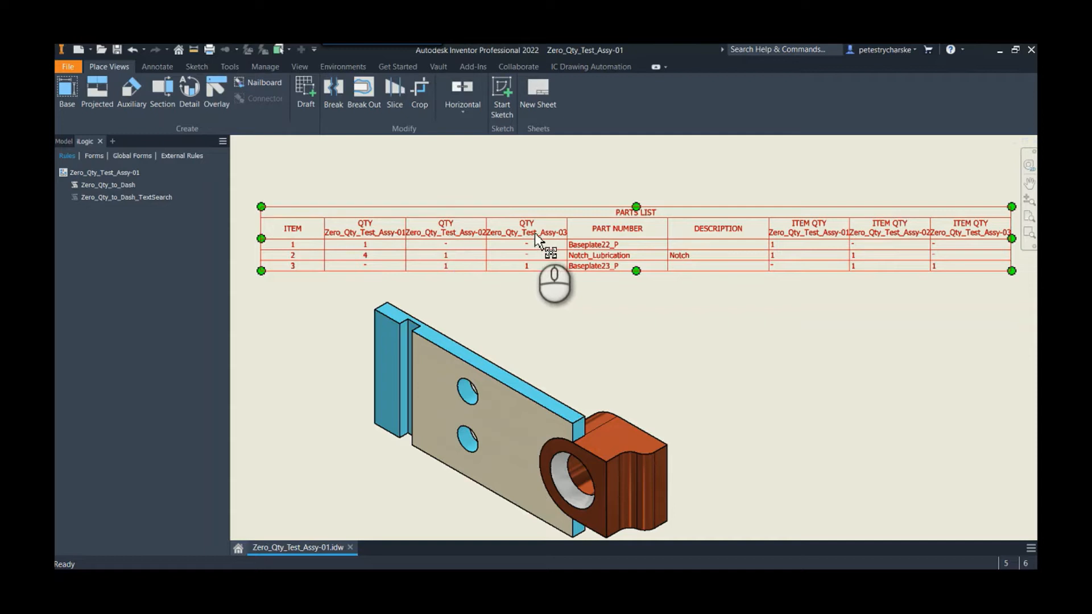
pyautogui.moveTo(414, 289)
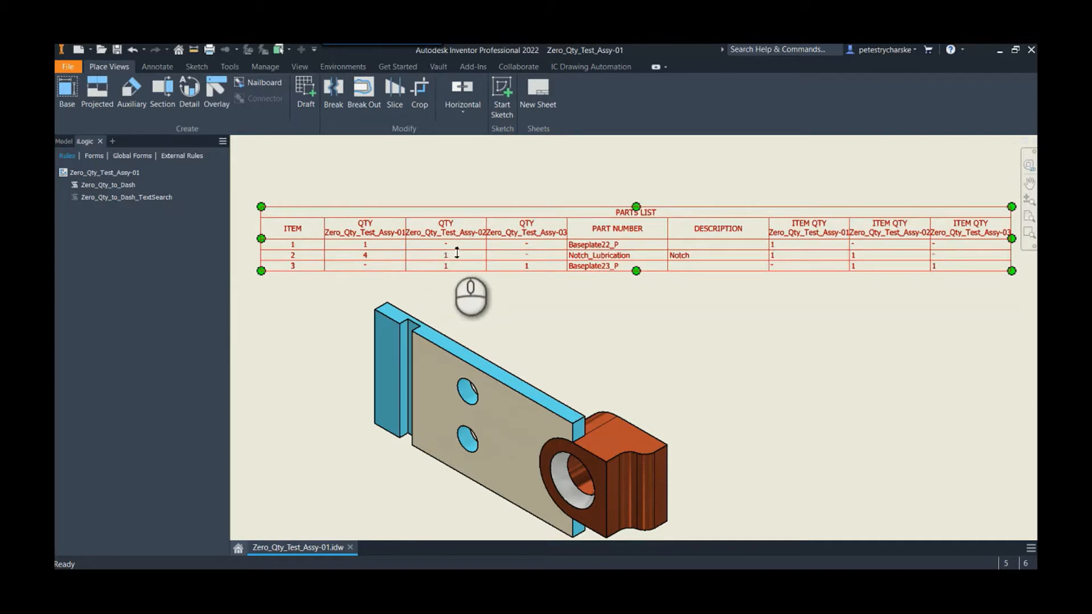
pyautogui.click(604, 341)
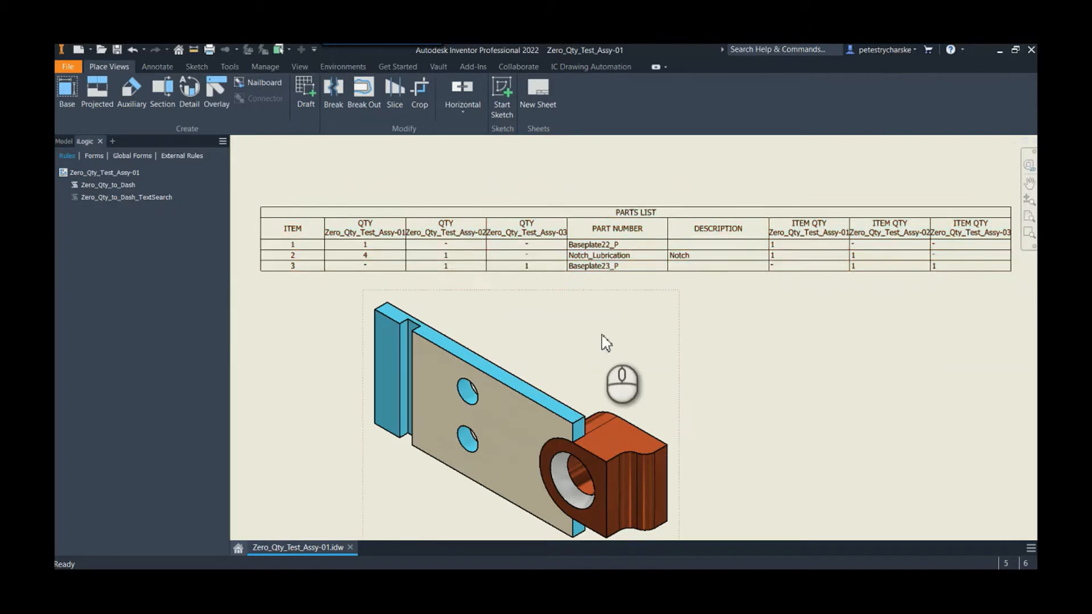
pyautogui.moveTo(609, 341)
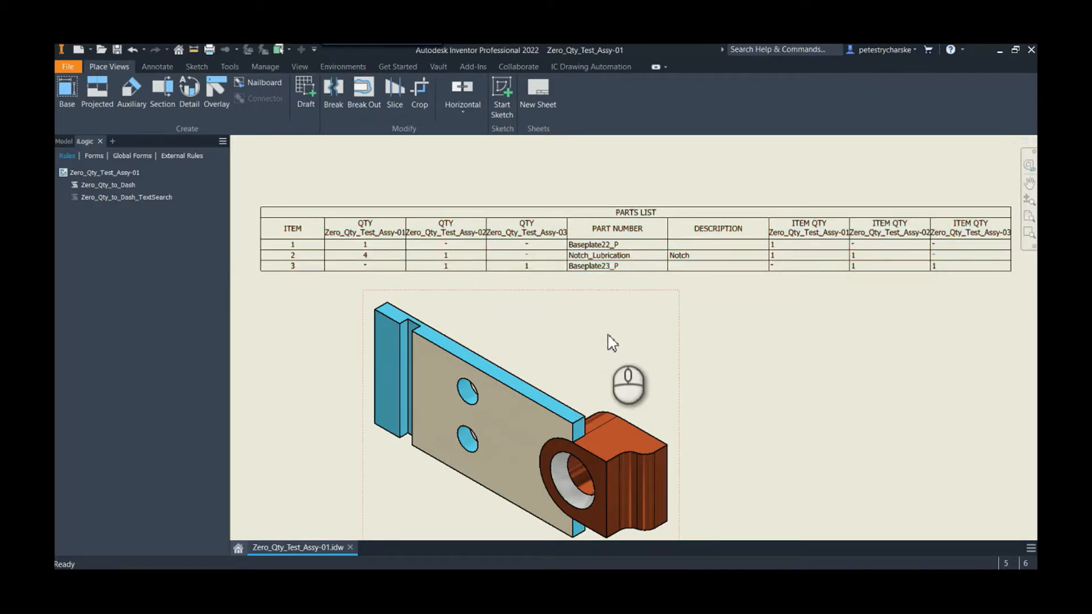
pyautogui.moveTo(611, 316)
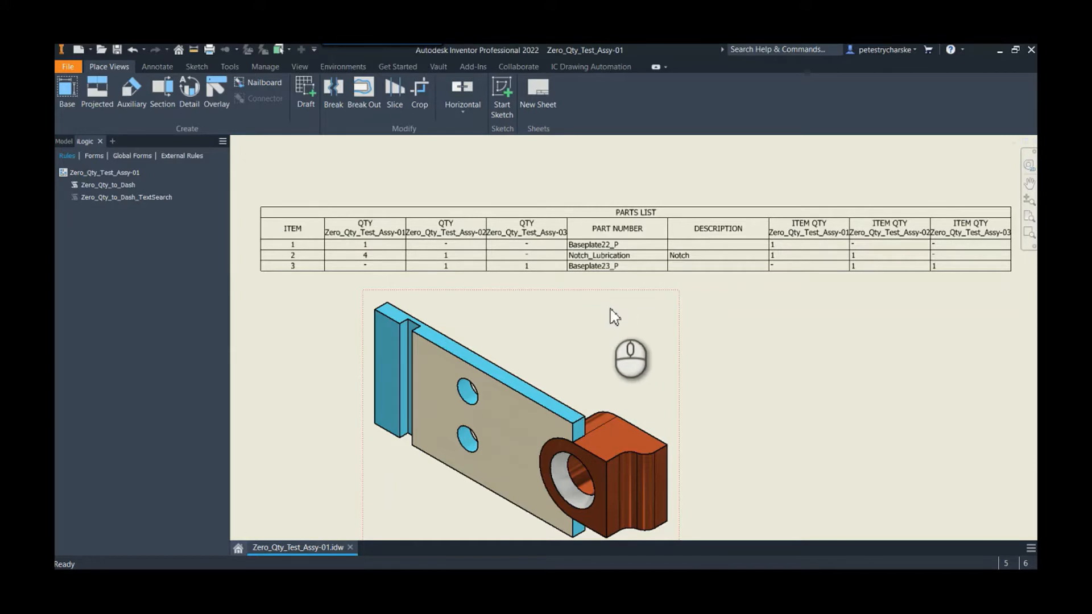
pyautogui.click(549, 254)
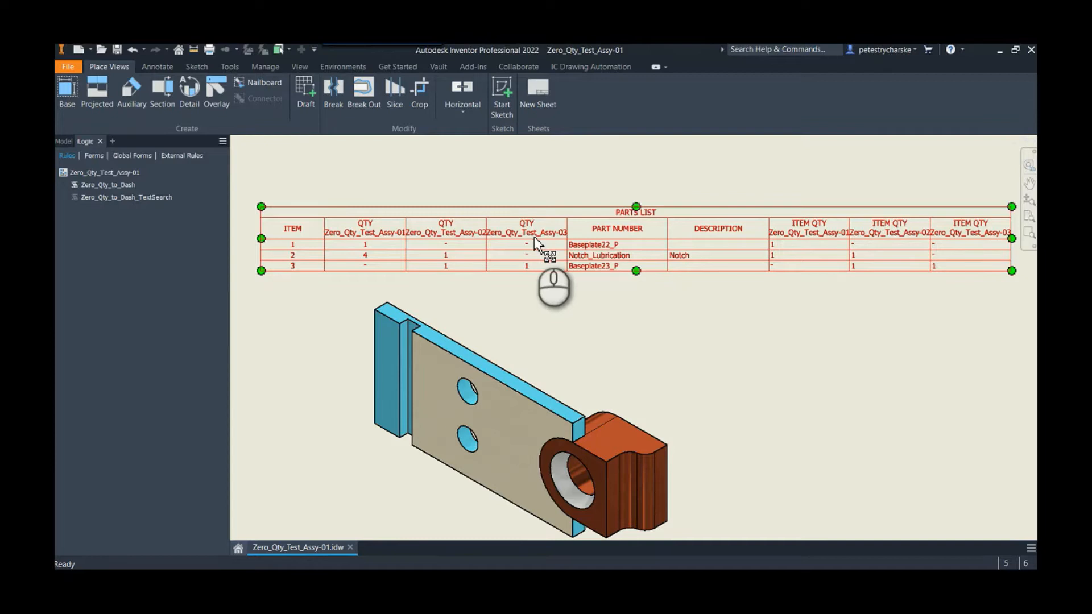
pyautogui.click(874, 331)
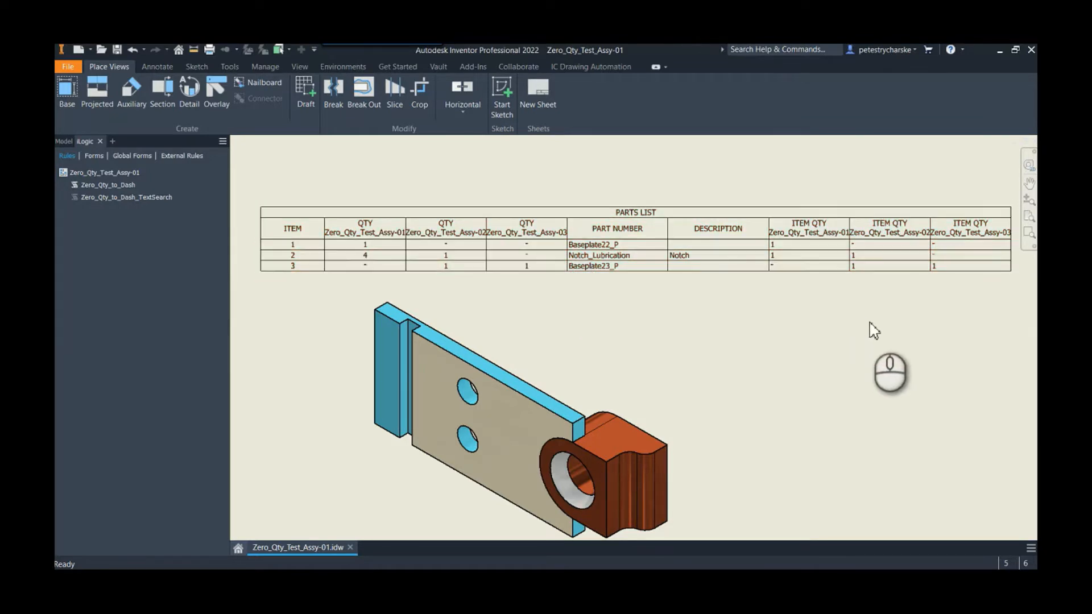
pyautogui.moveTo(871, 332)
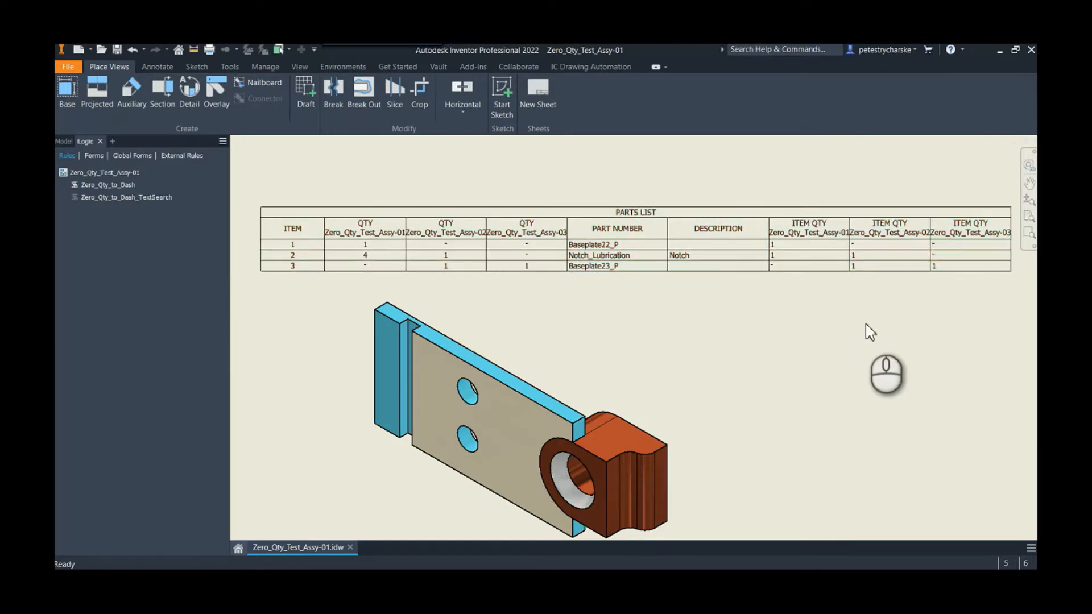
pyautogui.moveTo(775, 305)
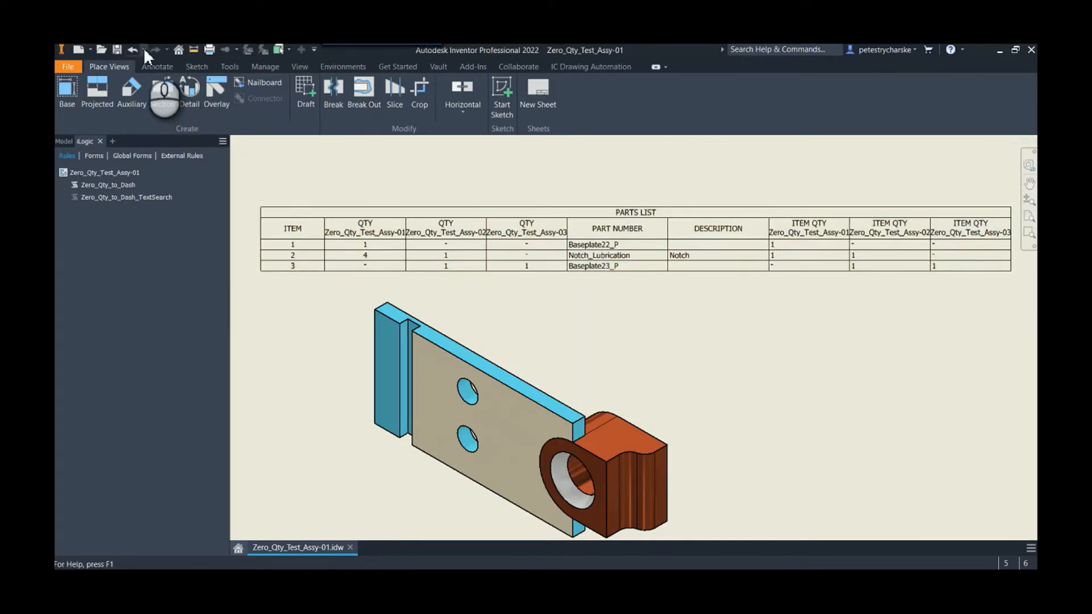
# Undo the last ten parts list cell edits so zeros return, then right-click the parts list
pyautogui.click(163, 49)
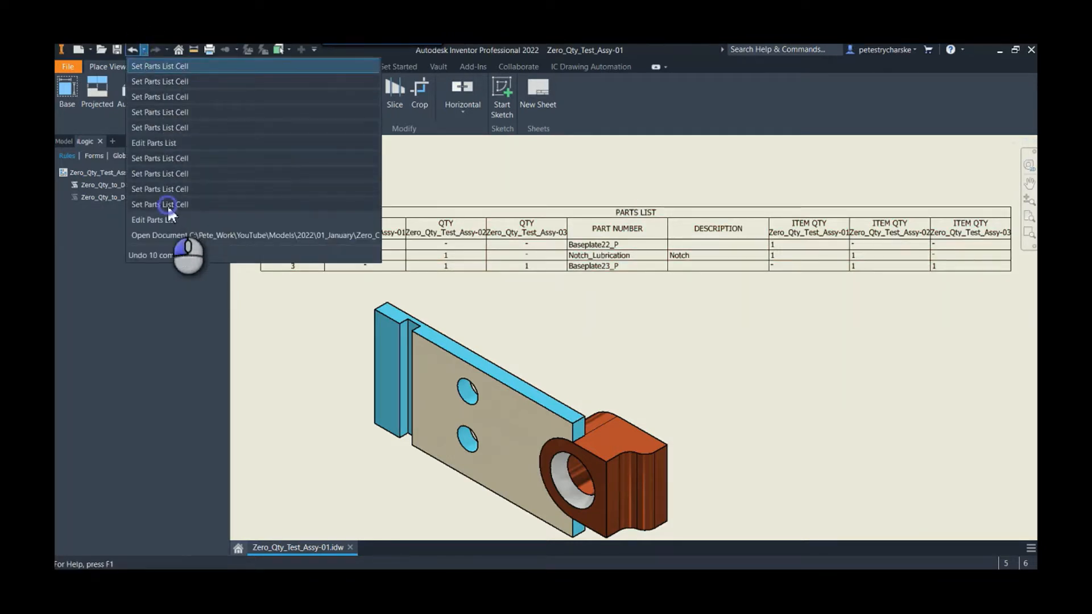
pyautogui.click(159, 204)
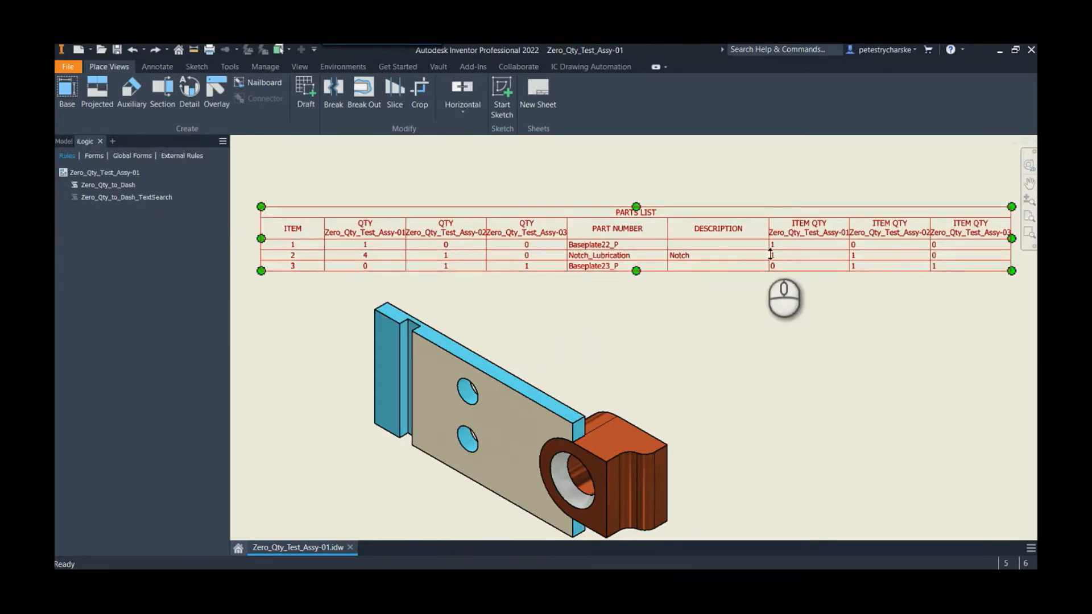
pyautogui.rightClick(531, 231)
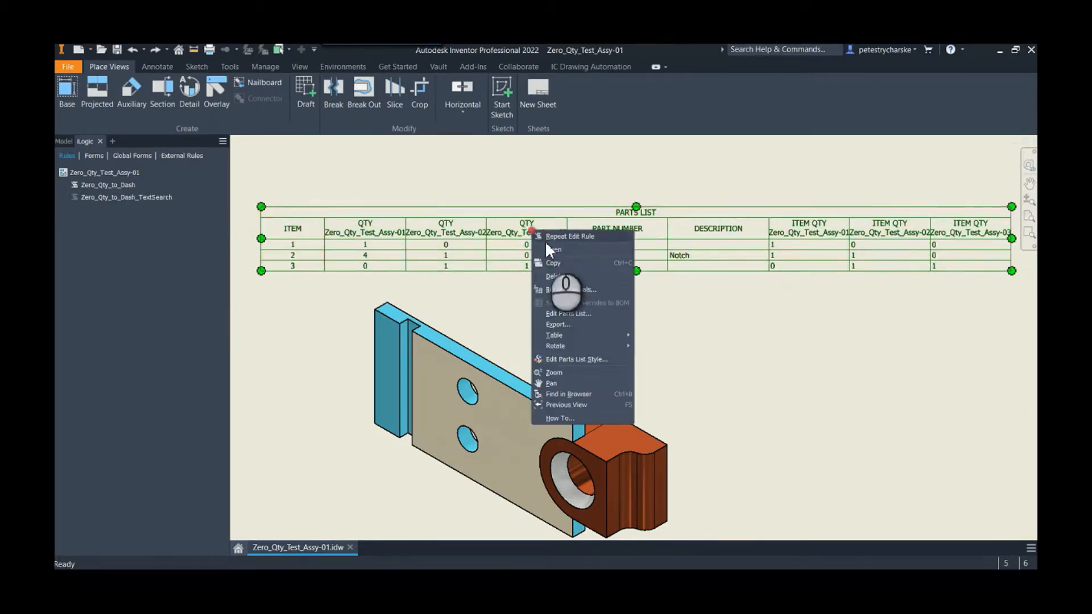
# Enter 4 as Notch_Lubrication's Zero_Qty_Test_Assy-01 quantity in the Parts List editor
pyautogui.click(567, 313)
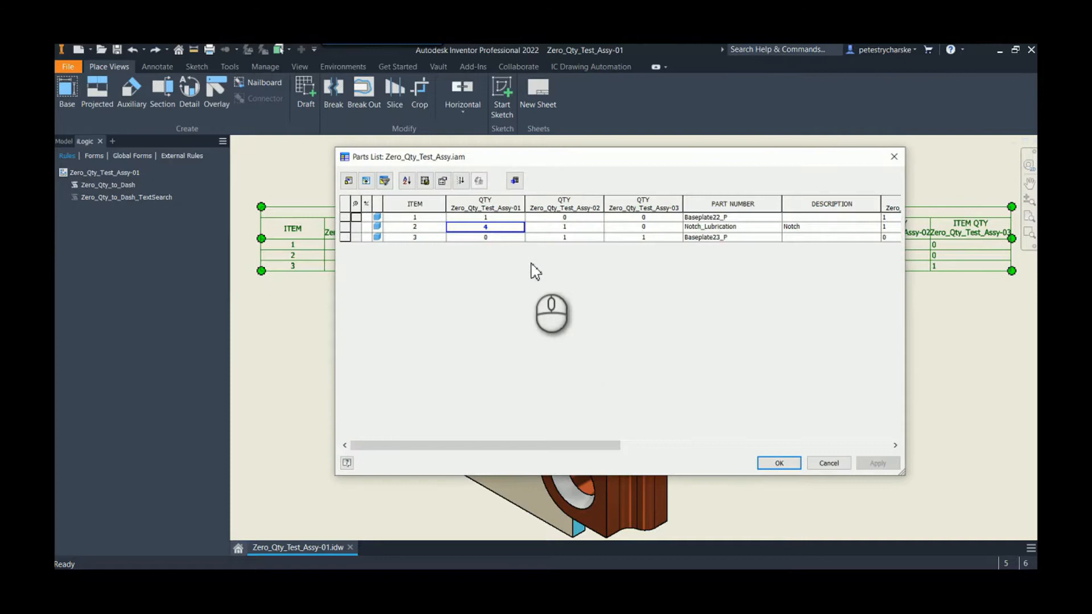
pyautogui.moveTo(570, 226)
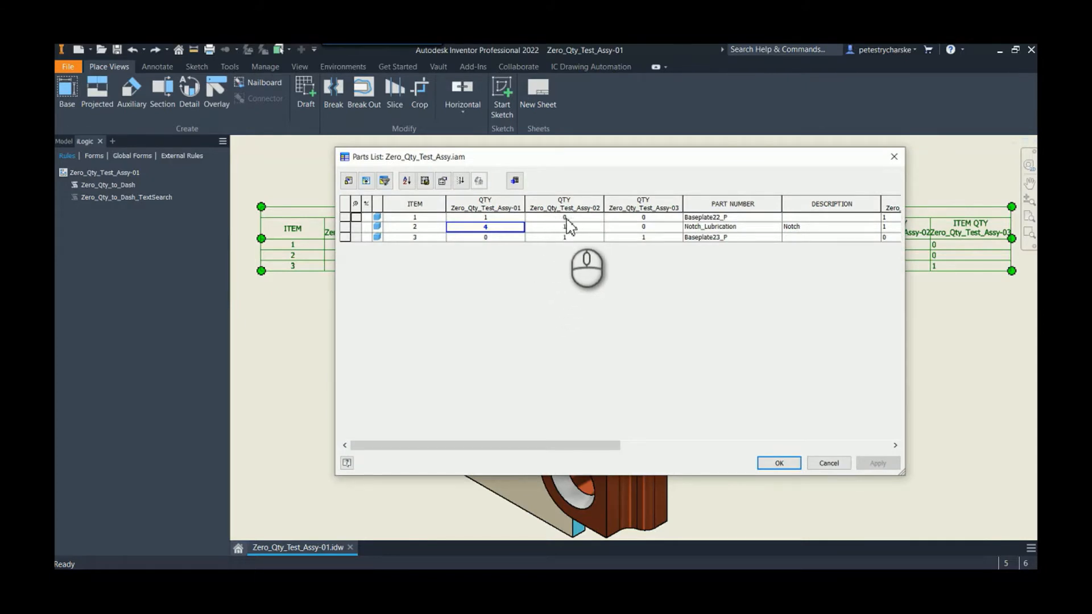
pyautogui.rightClick(564, 226)
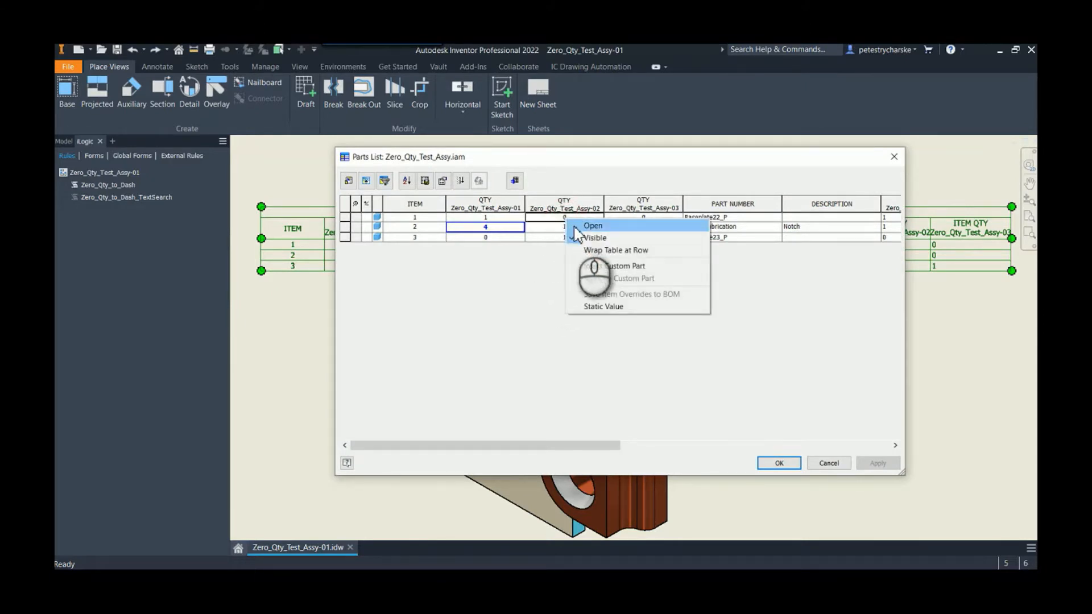
pyautogui.moveTo(642, 348)
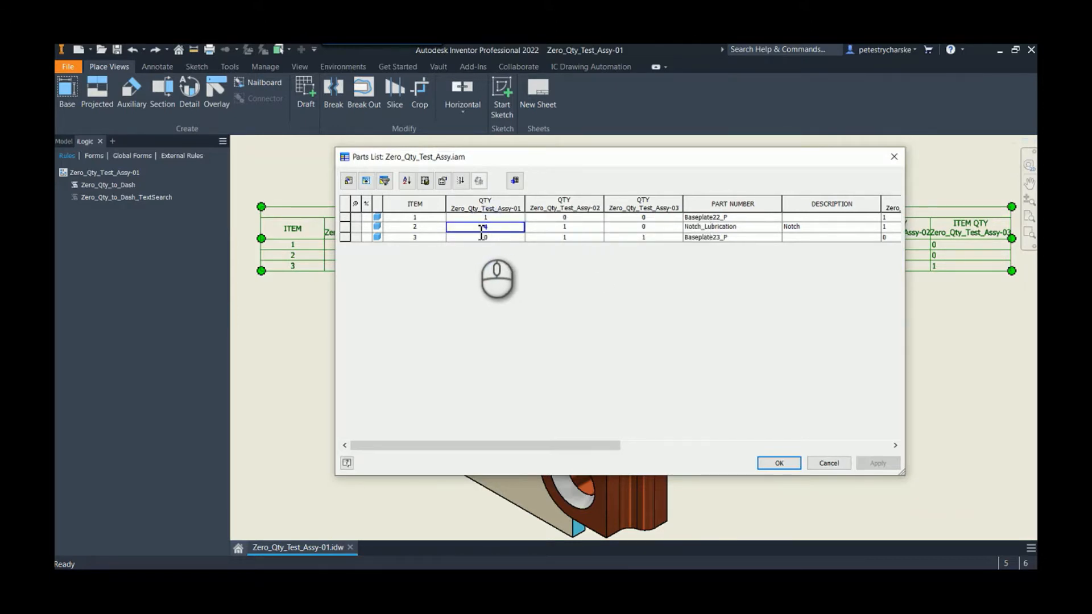
pyautogui.write('4')
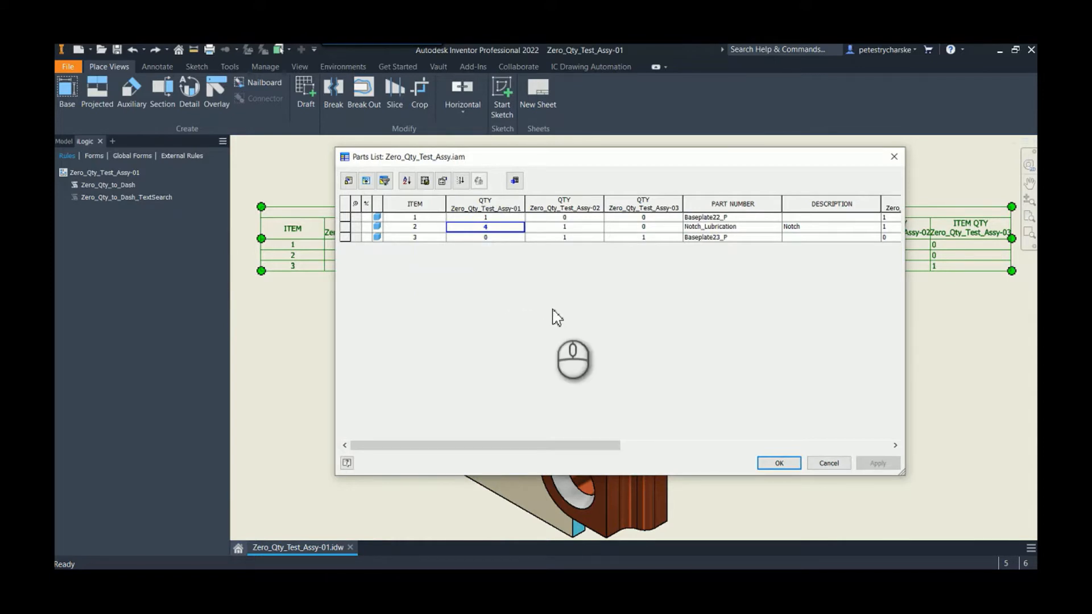
pyautogui.moveTo(559, 310)
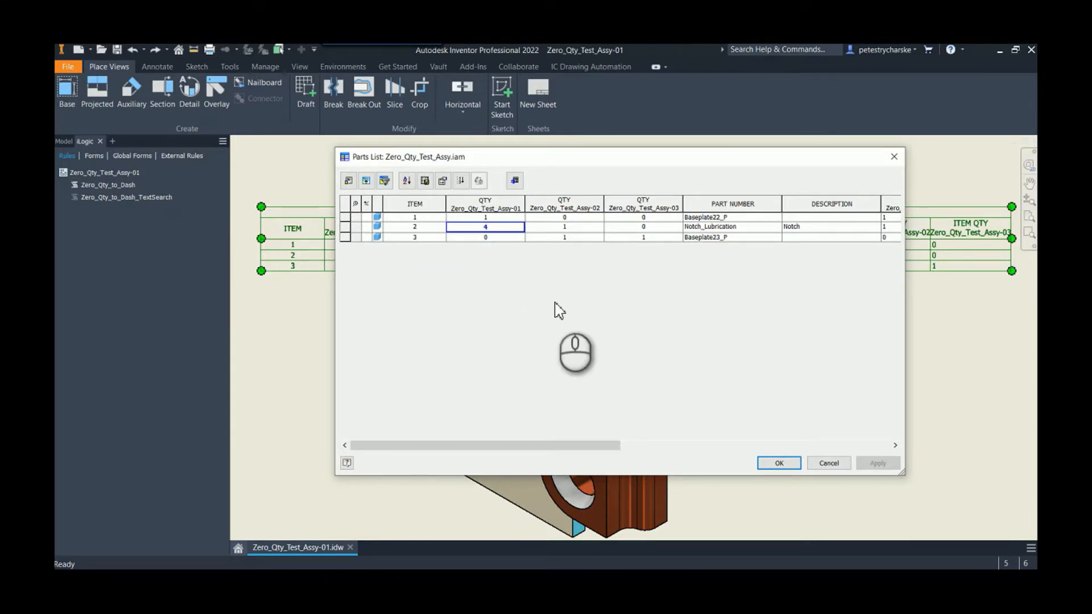
pyautogui.moveTo(571, 289)
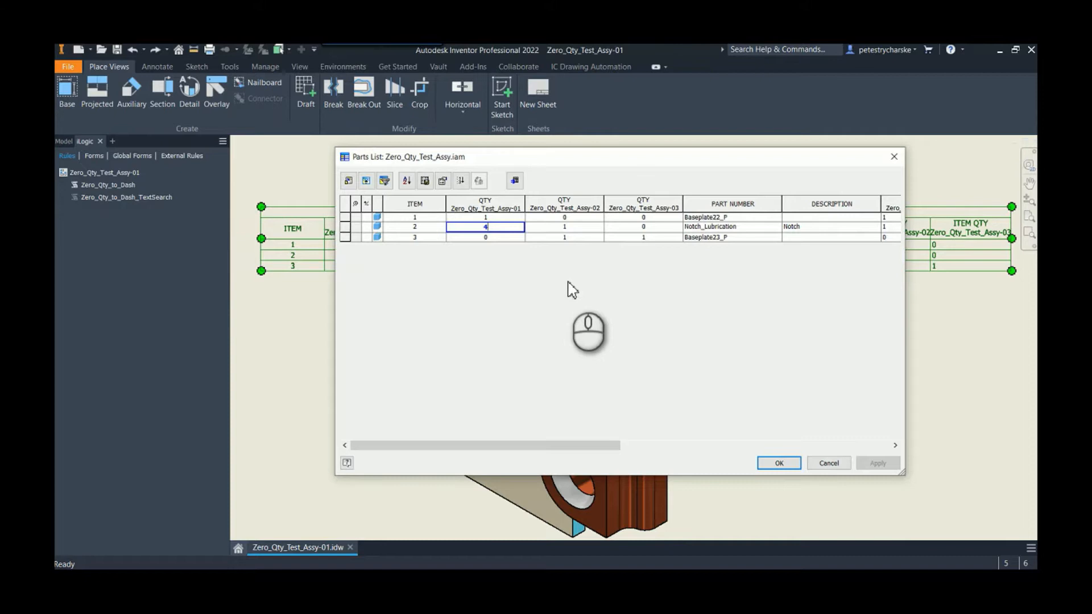
pyautogui.moveTo(557, 270)
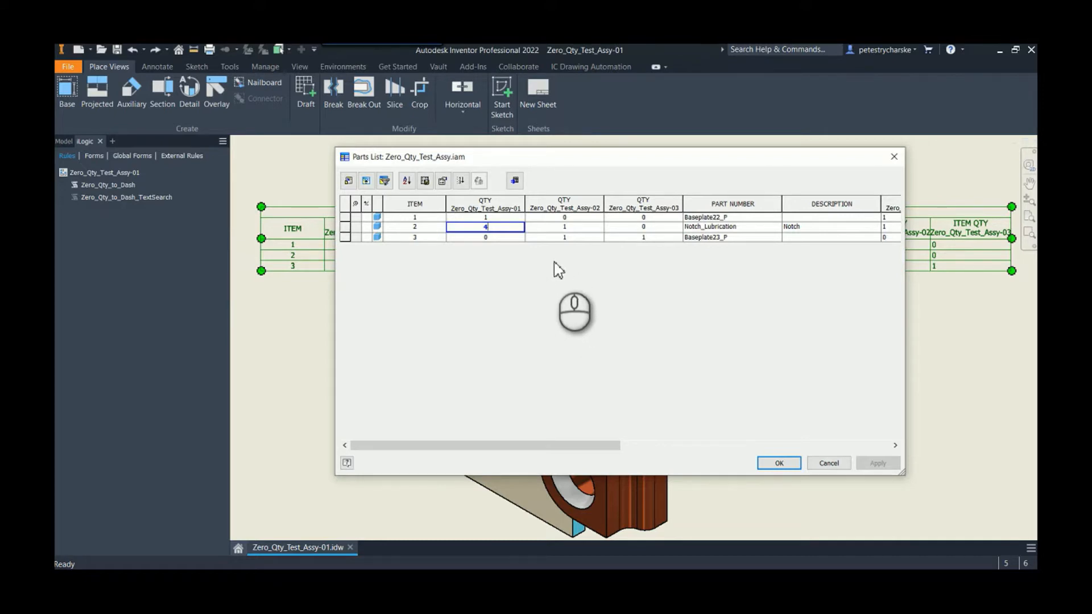
pyautogui.moveTo(778, 463)
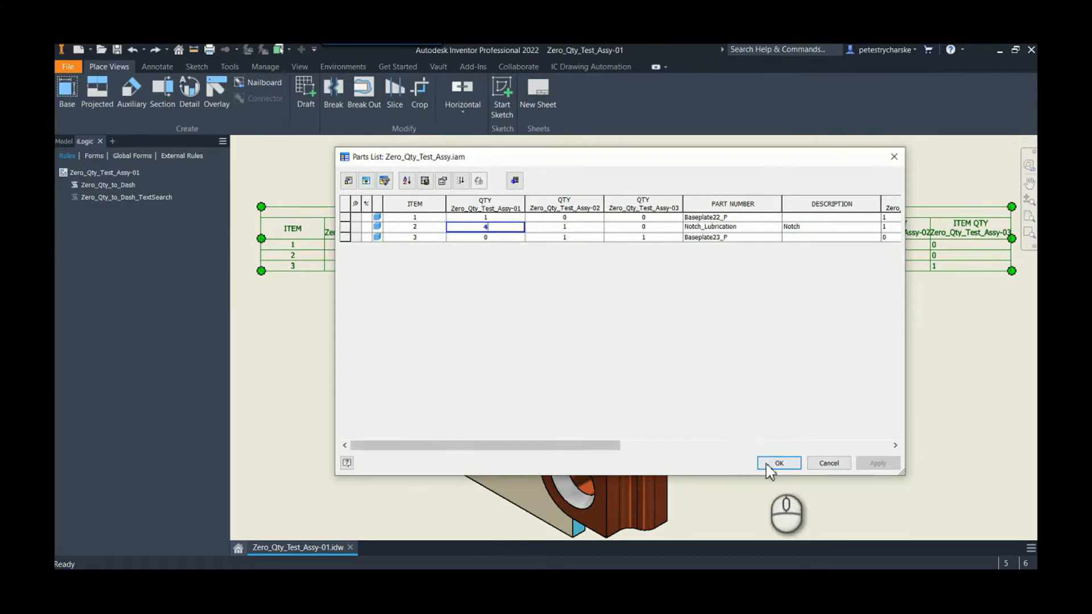
pyautogui.moveTo(567, 271)
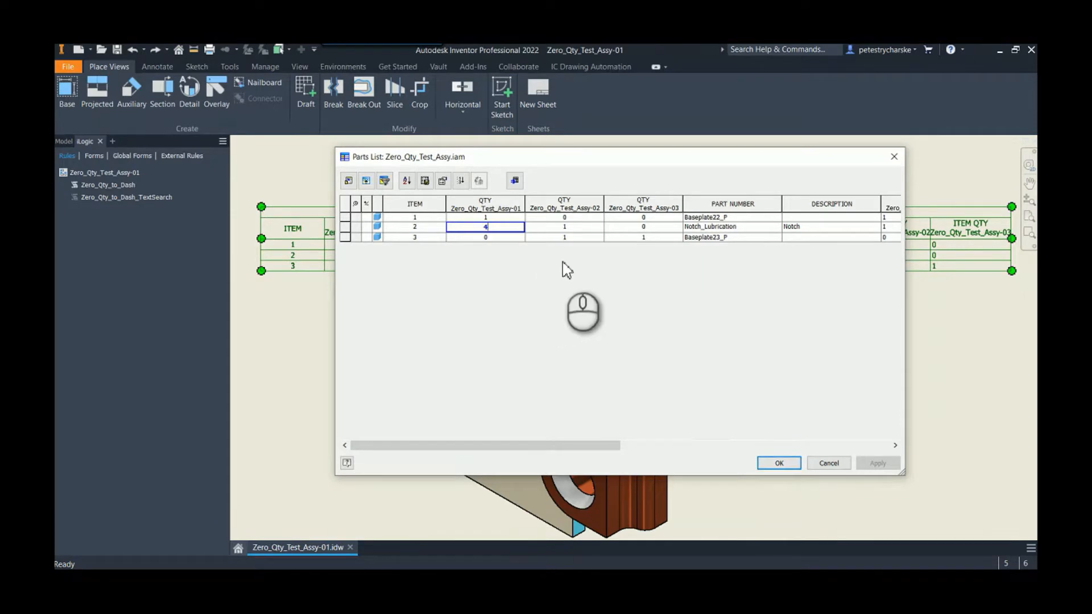
pyautogui.moveTo(822, 475)
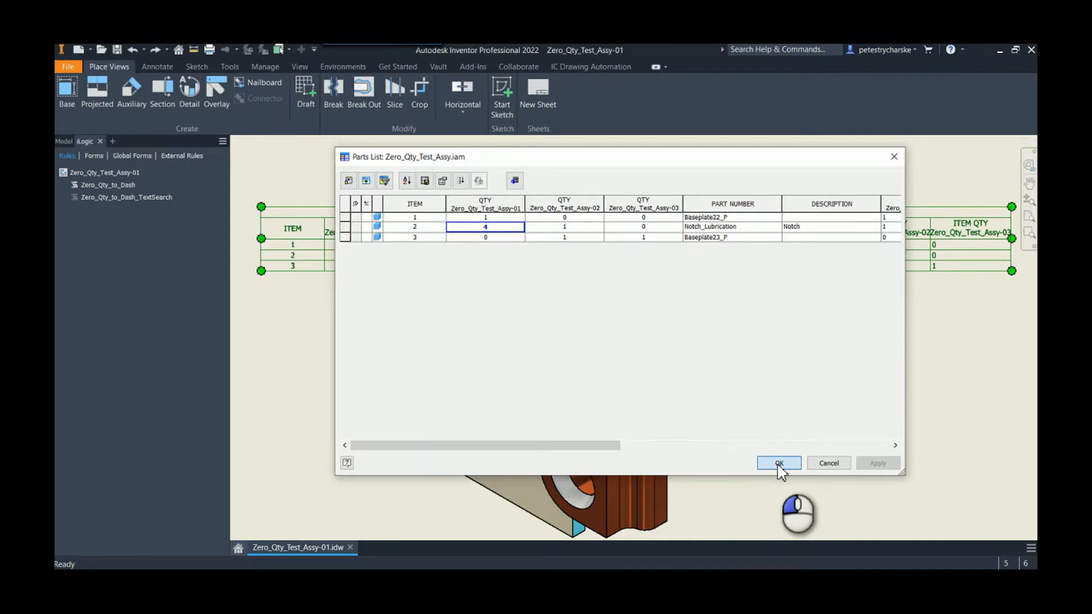
pyautogui.click(778, 463)
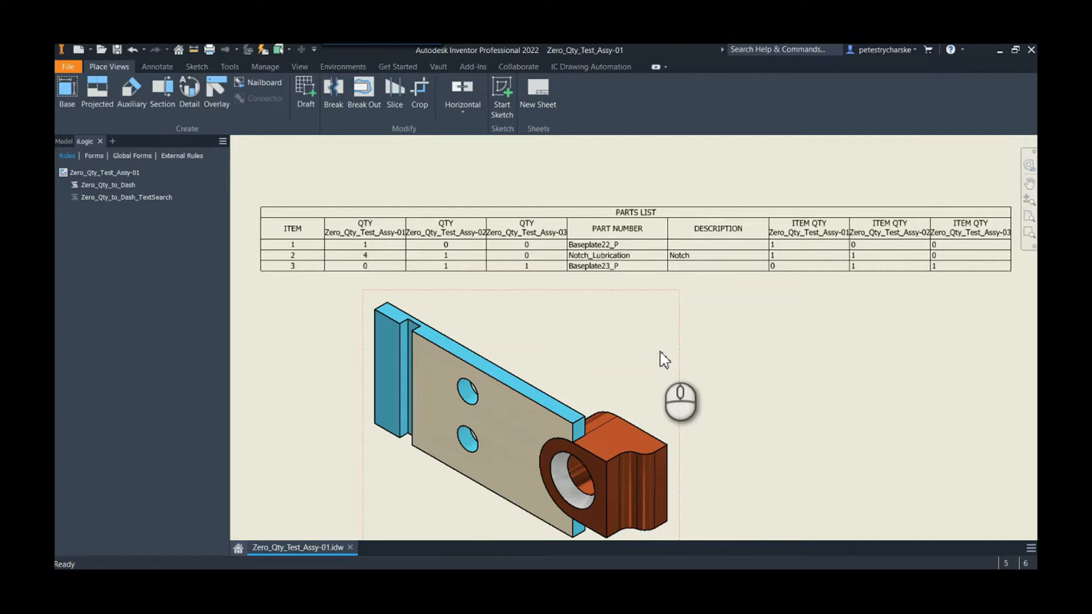
pyautogui.moveTo(390, 261)
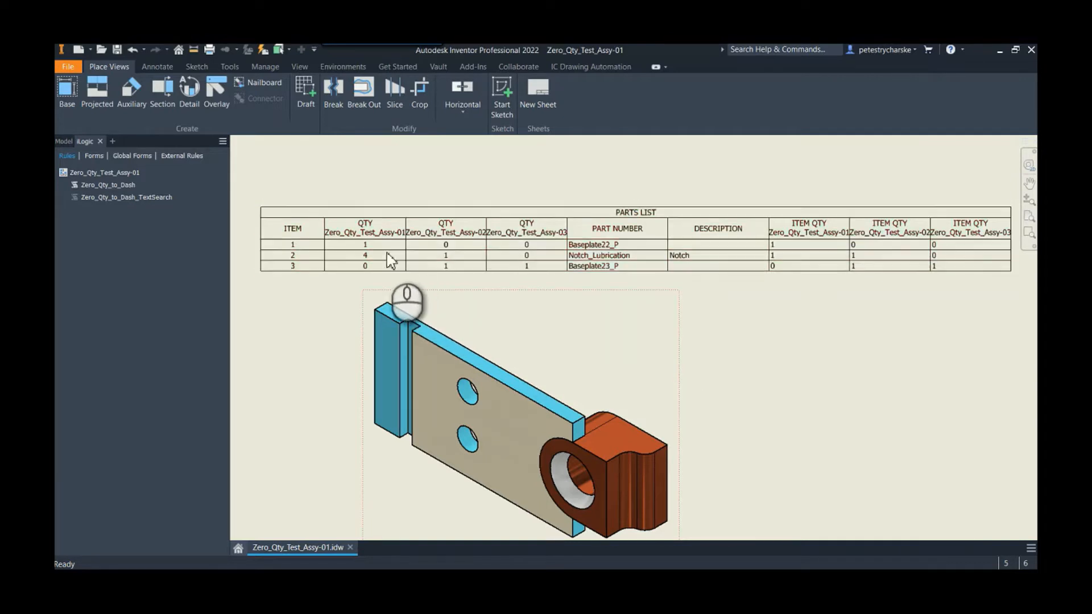
pyautogui.click(390, 254)
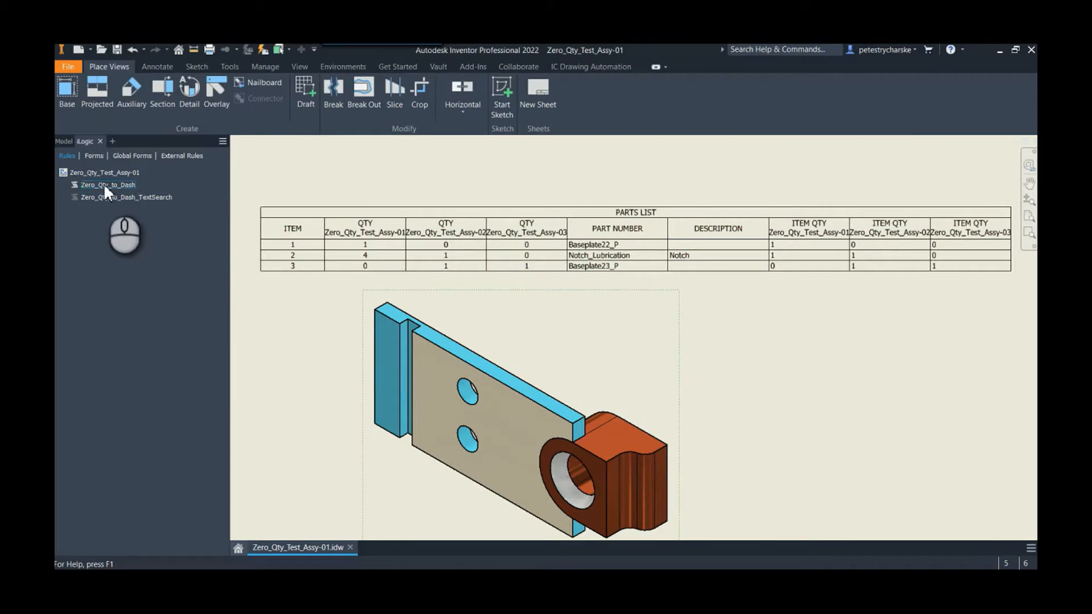
# Open Zero_Qty_to_Dash with Edit Rule and scroll through its column declarations and loop
pyautogui.rightClick(108, 184)
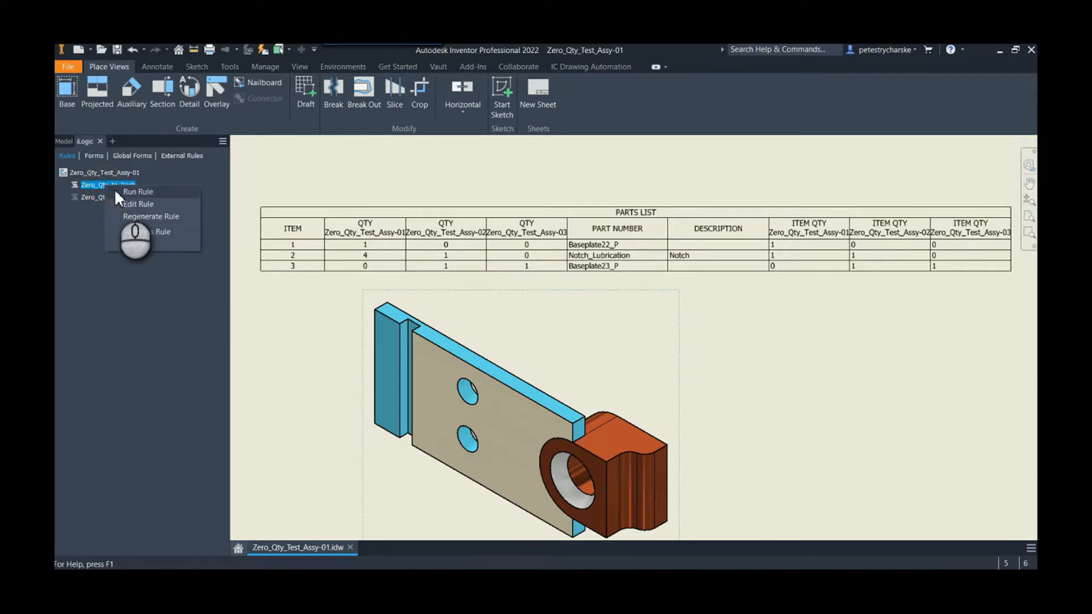
pyautogui.moveTo(132, 211)
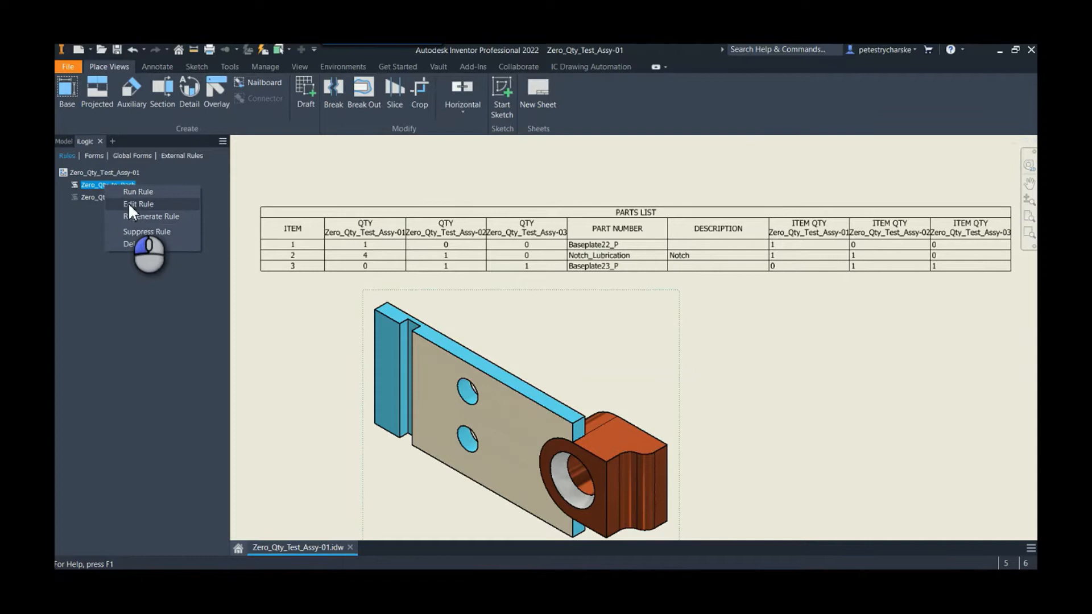
pyautogui.click(137, 204)
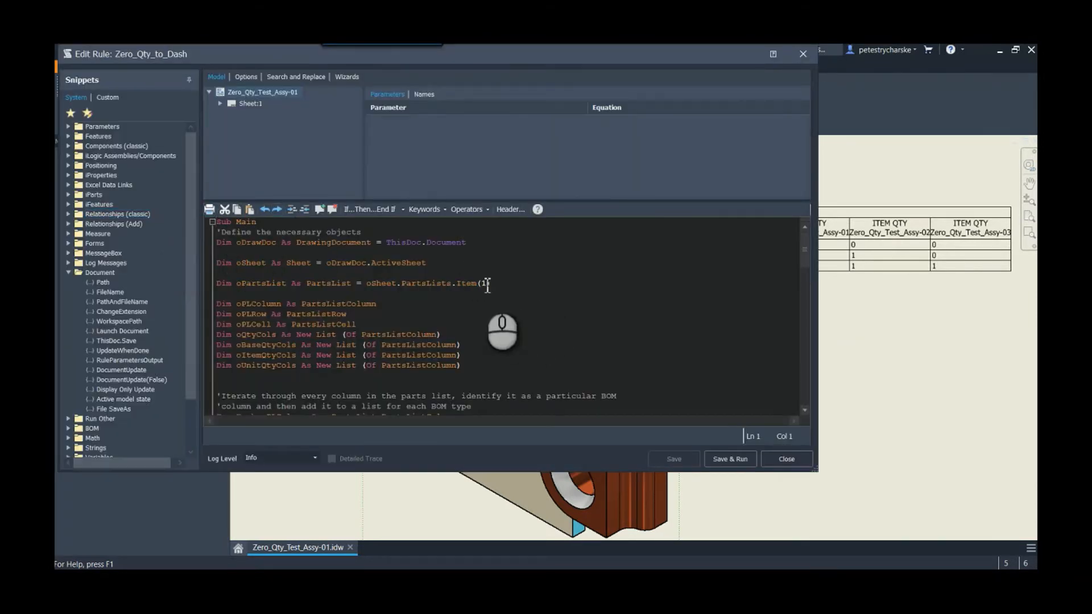
pyautogui.moveTo(397, 288)
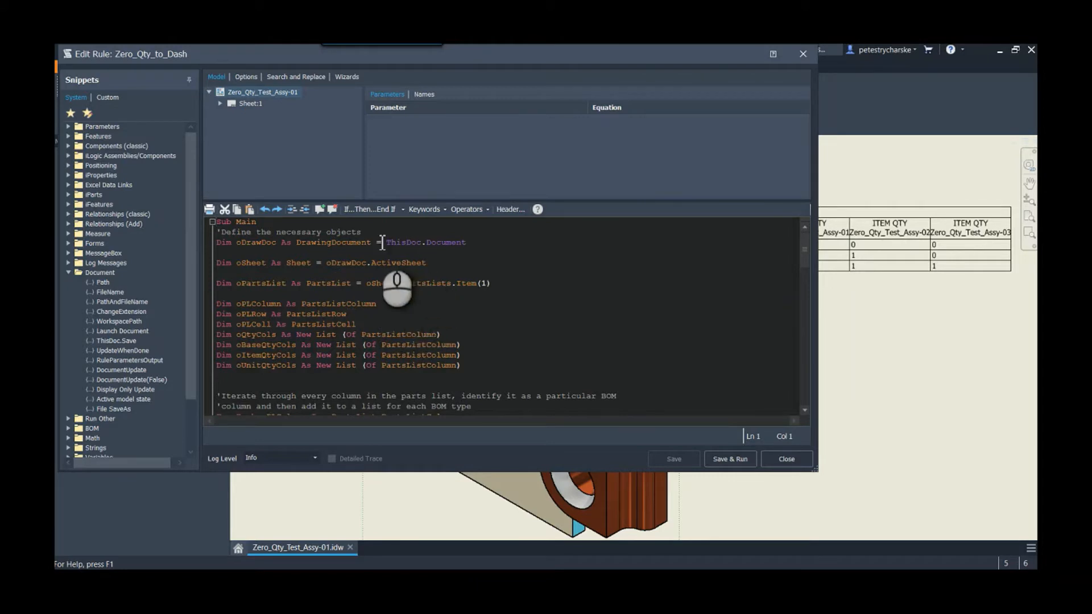
pyautogui.moveTo(338, 321)
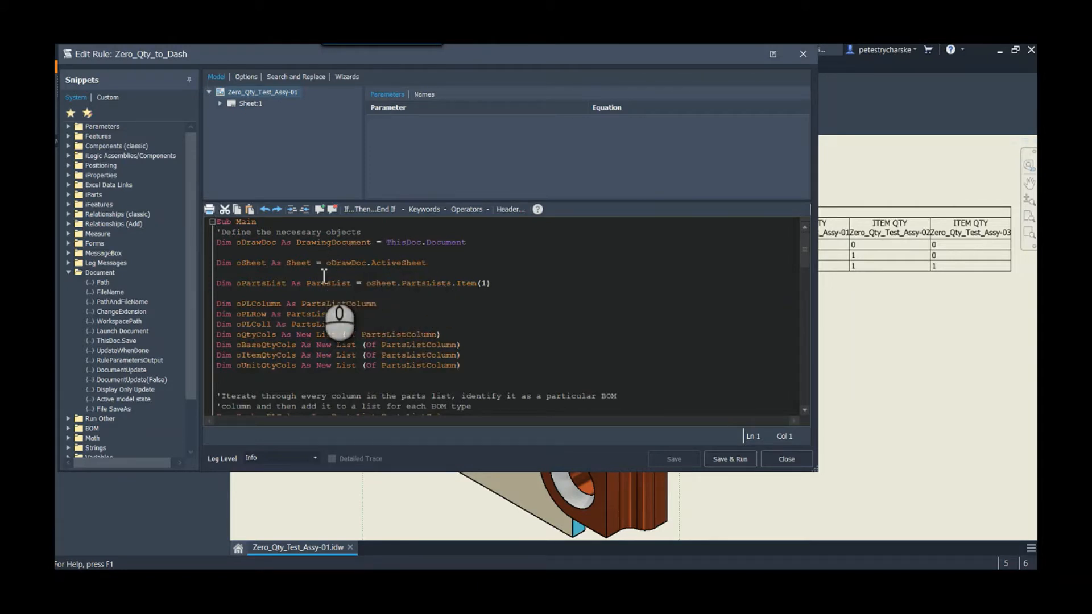
pyautogui.moveTo(370, 323)
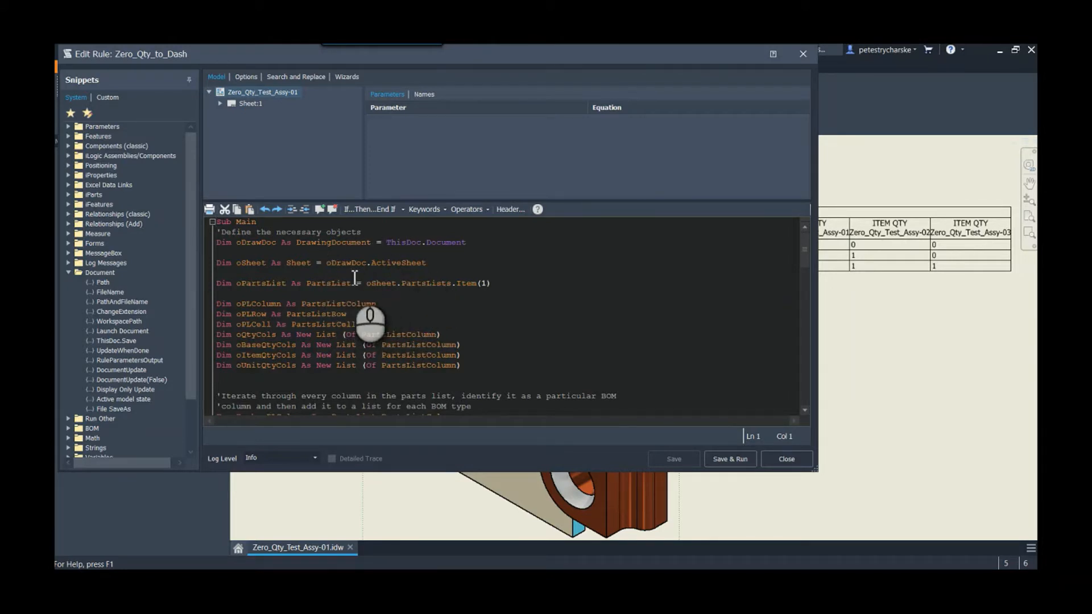
pyautogui.moveTo(322, 375)
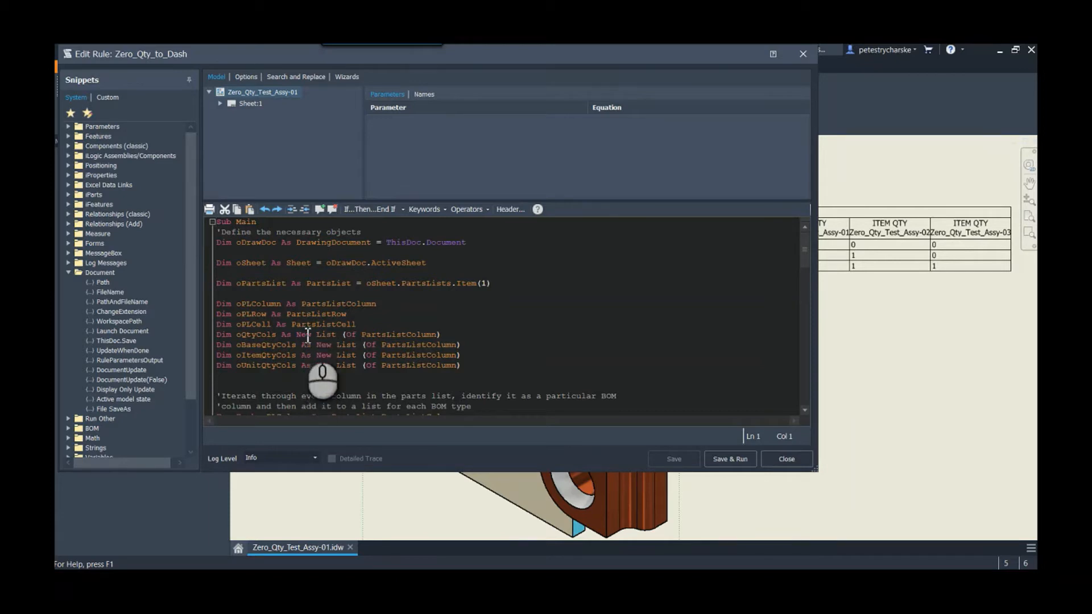
pyautogui.moveTo(327, 369)
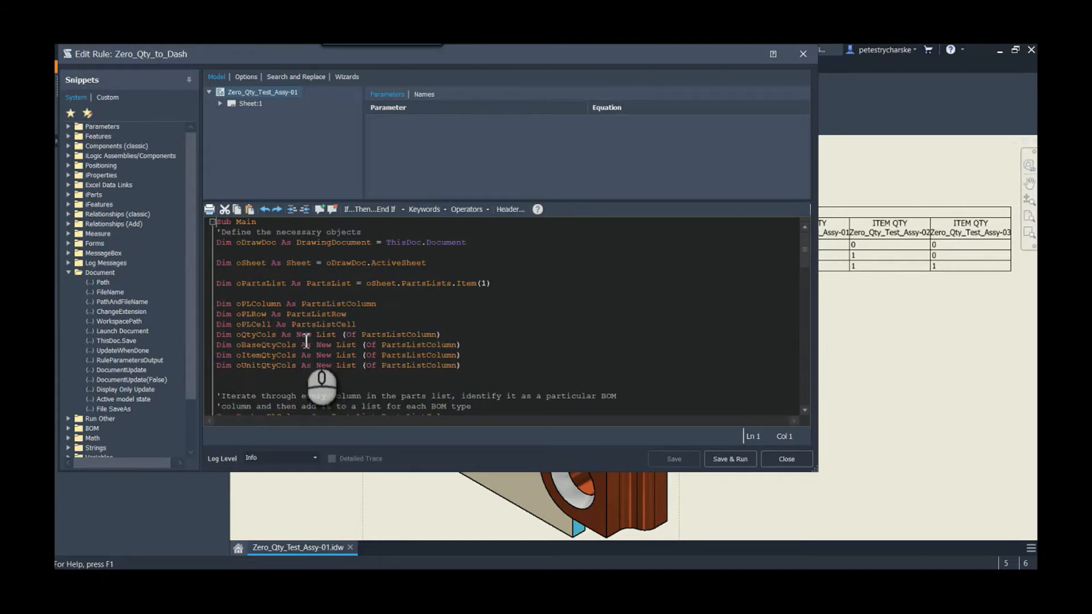
pyautogui.click(309, 369)
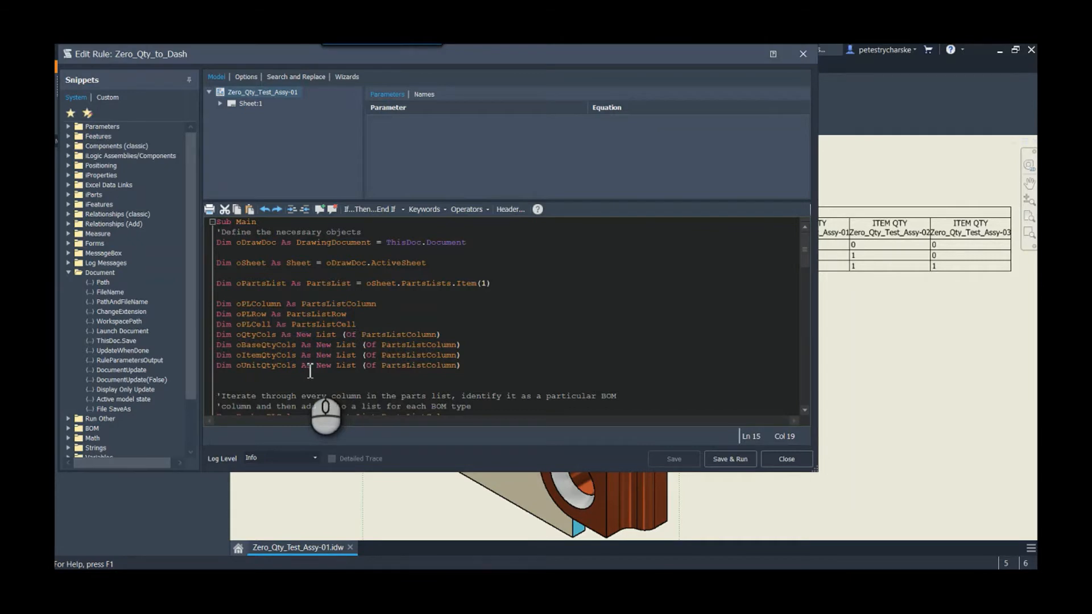
pyautogui.moveTo(815, 327)
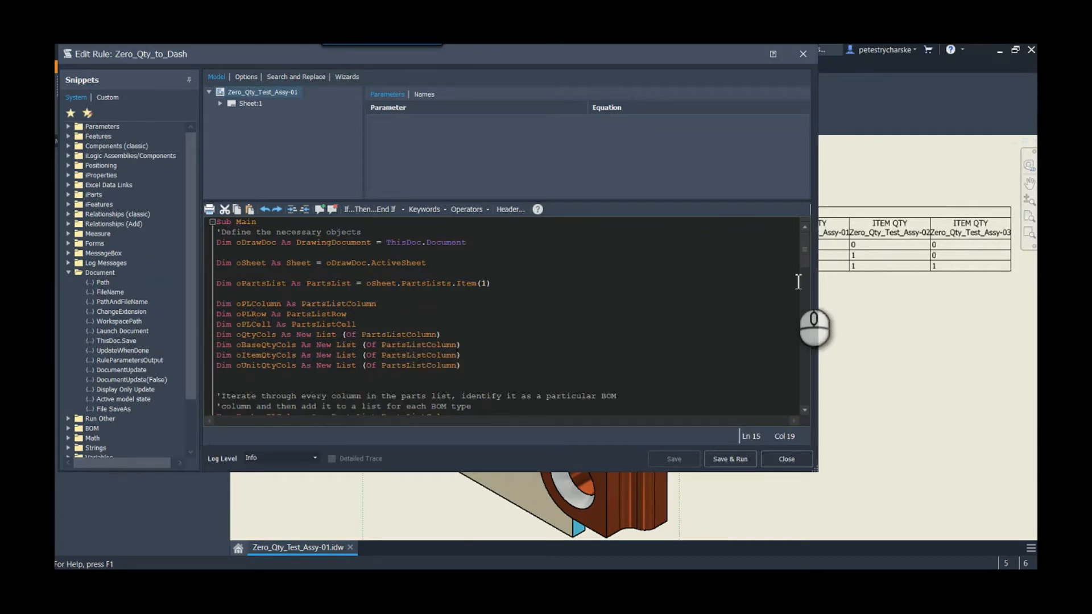
pyautogui.moveTo(866, 275)
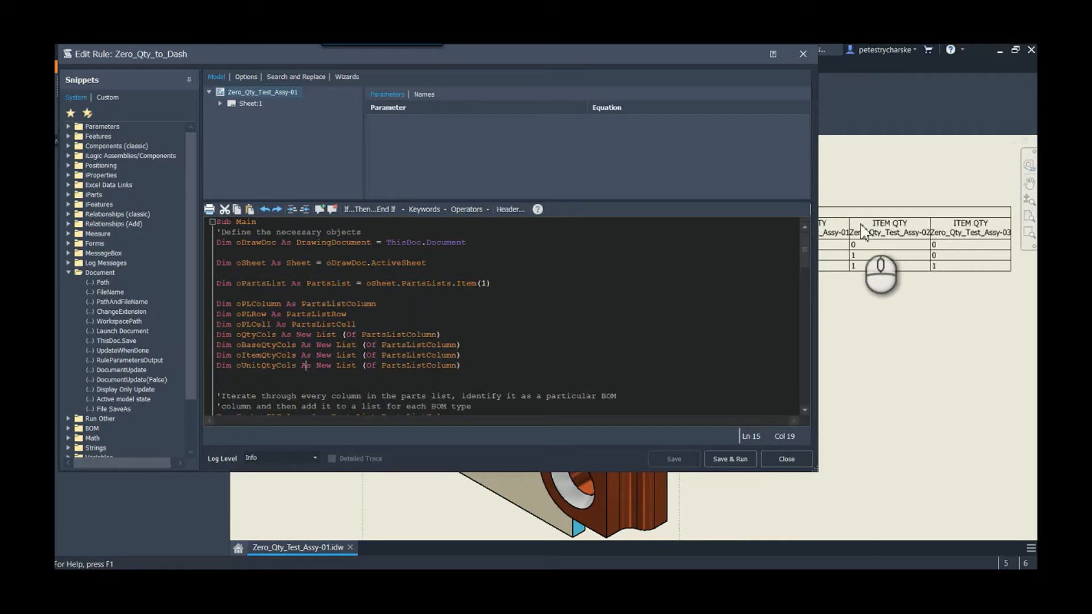
pyautogui.moveTo(434, 397)
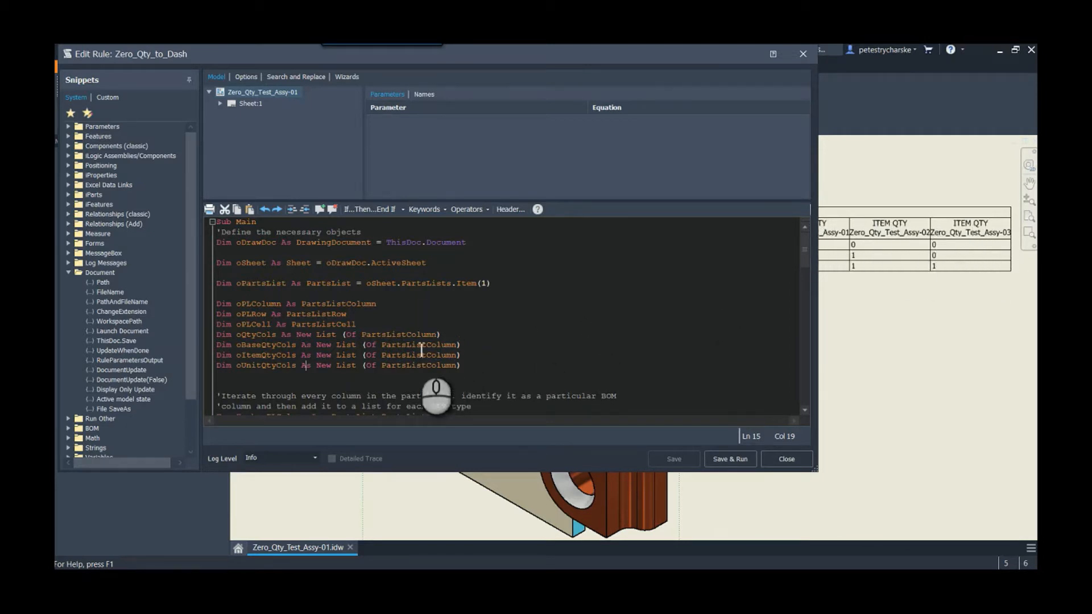
pyautogui.moveTo(360, 397)
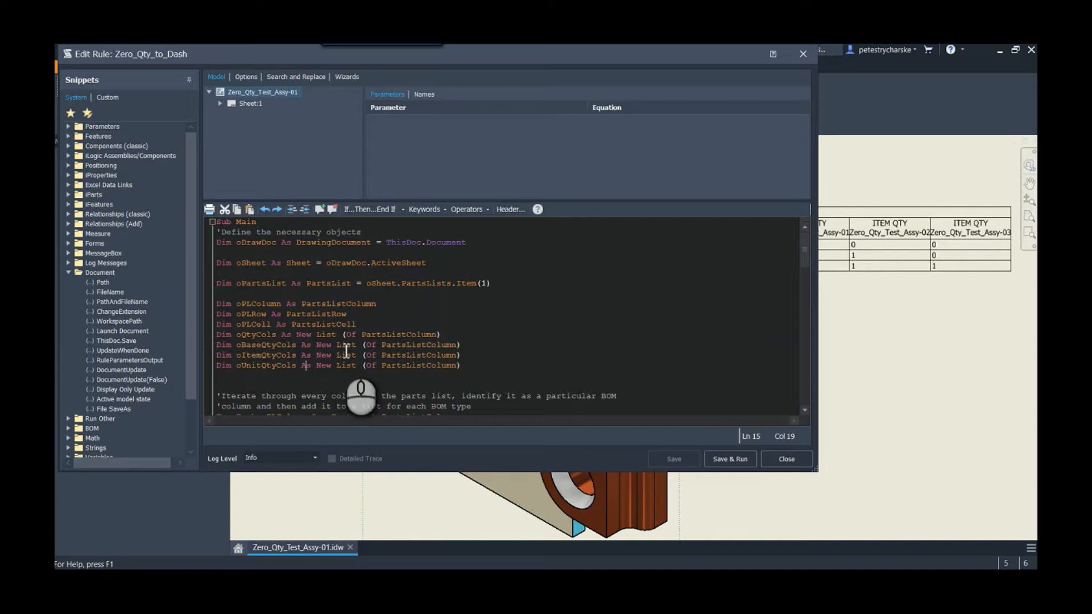
pyautogui.scroll(-3)
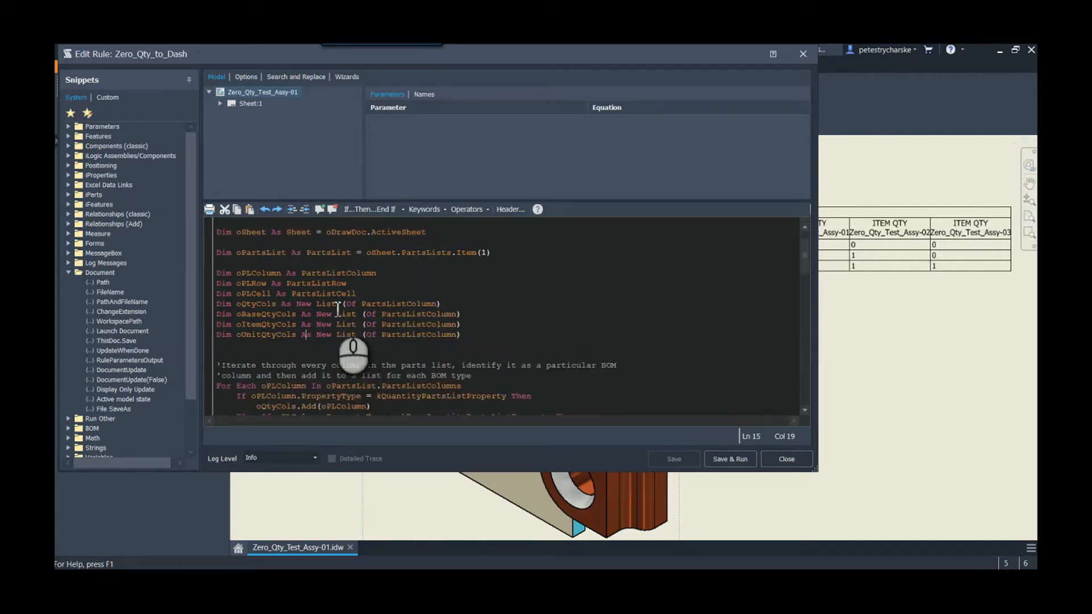
pyautogui.scroll(-3)
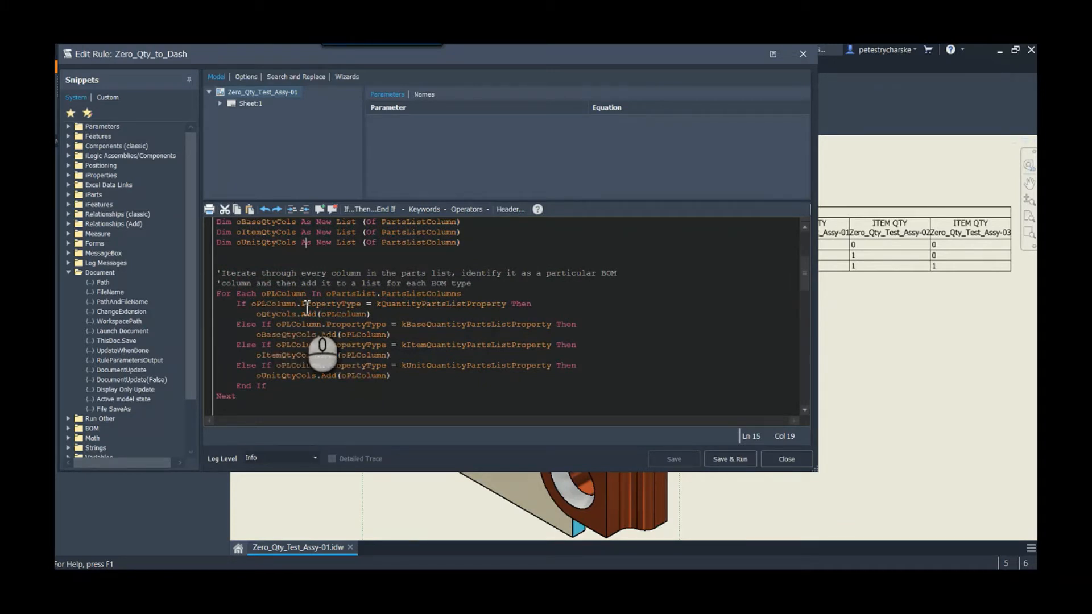
pyautogui.moveTo(348, 304)
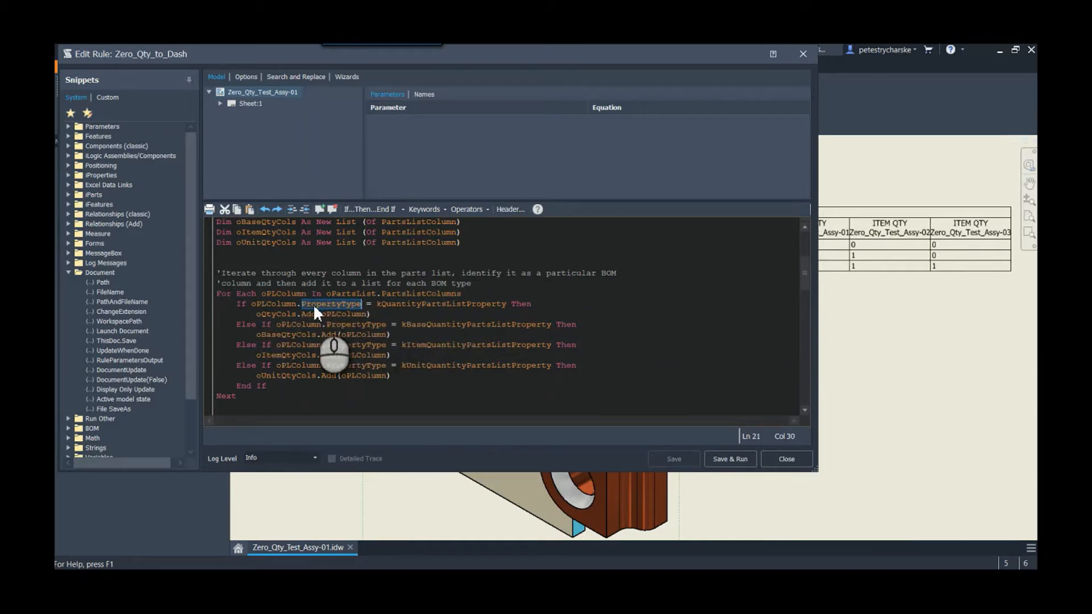
pyautogui.moveTo(362, 314)
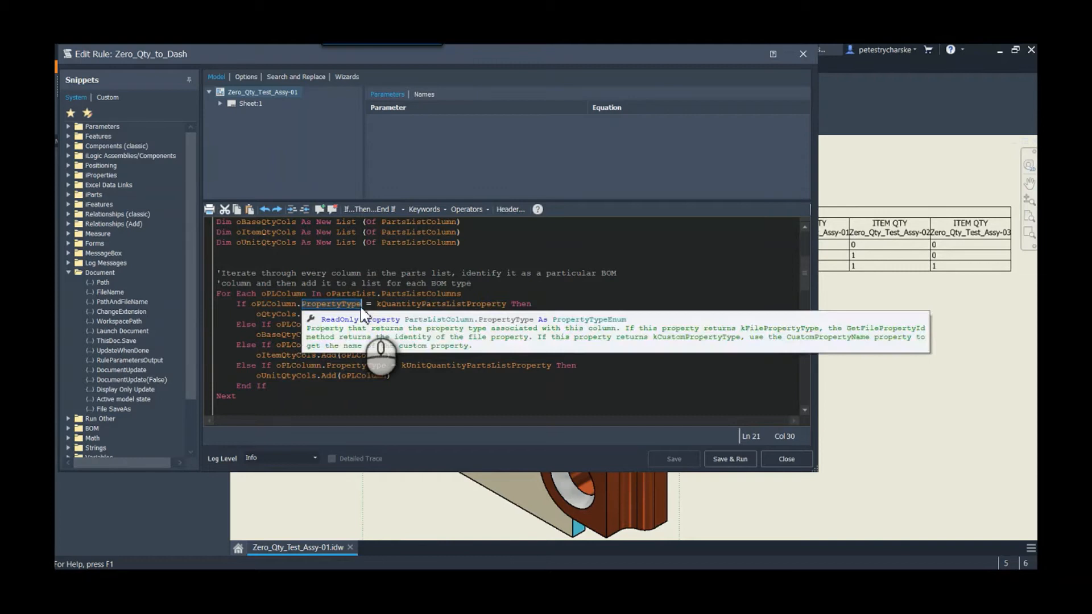
pyautogui.moveTo(435, 376)
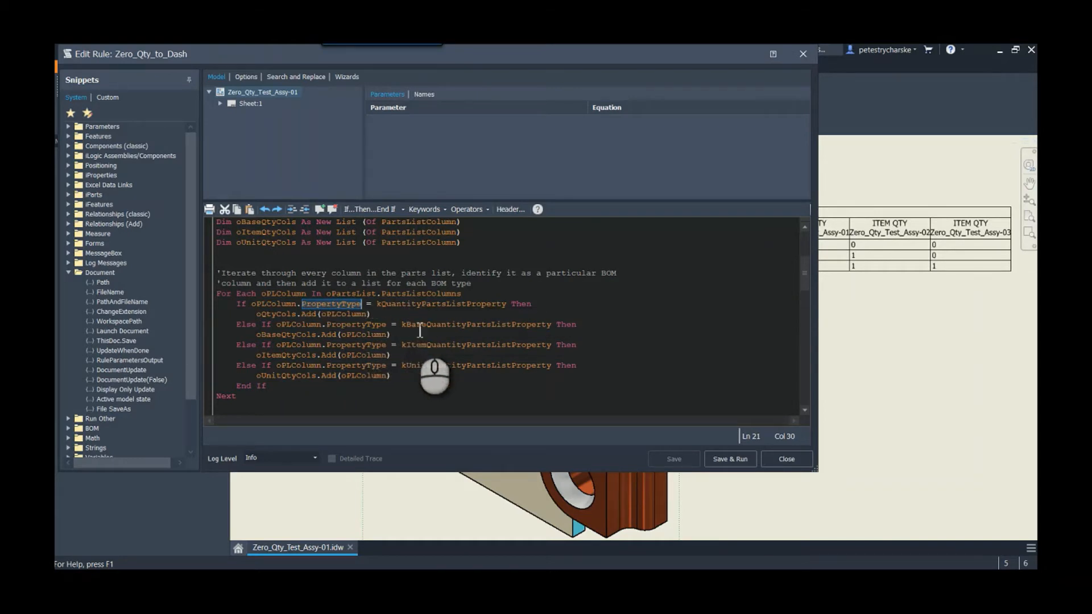
pyautogui.moveTo(437, 418)
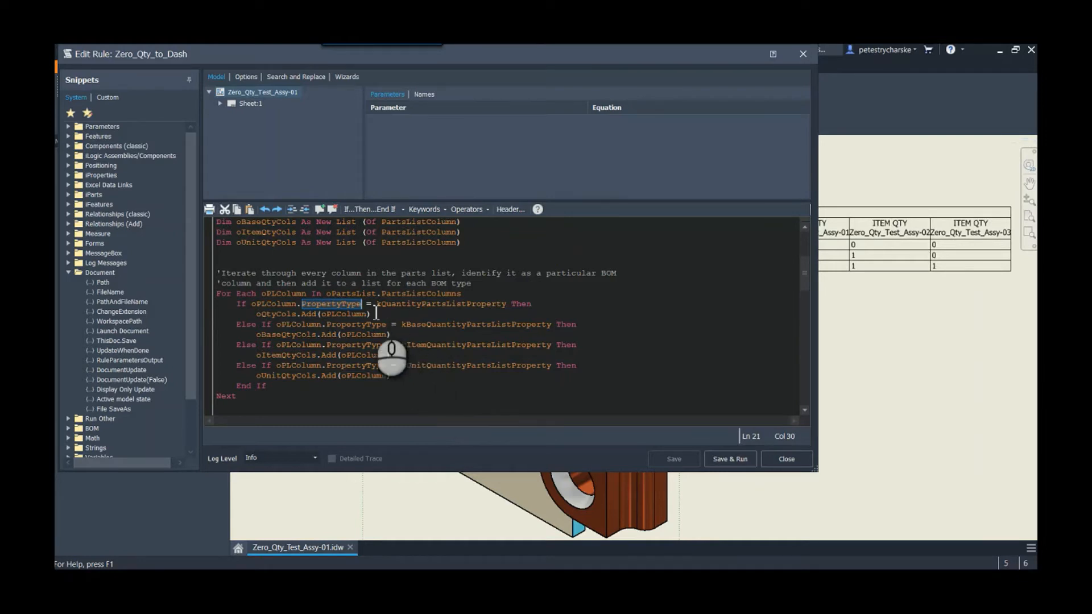
pyautogui.moveTo(376, 428)
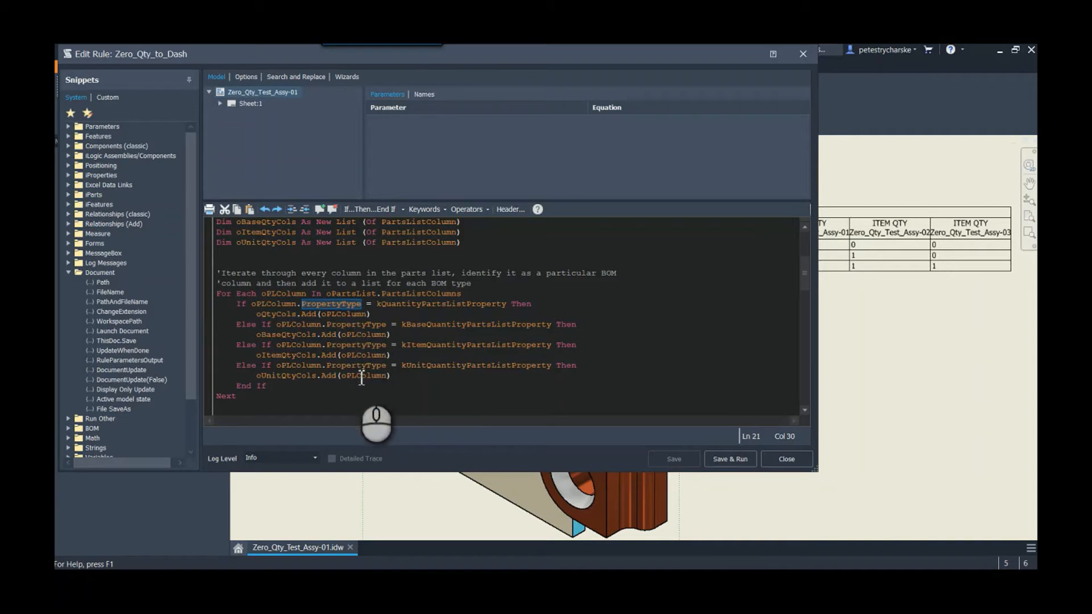
pyautogui.moveTo(376, 375)
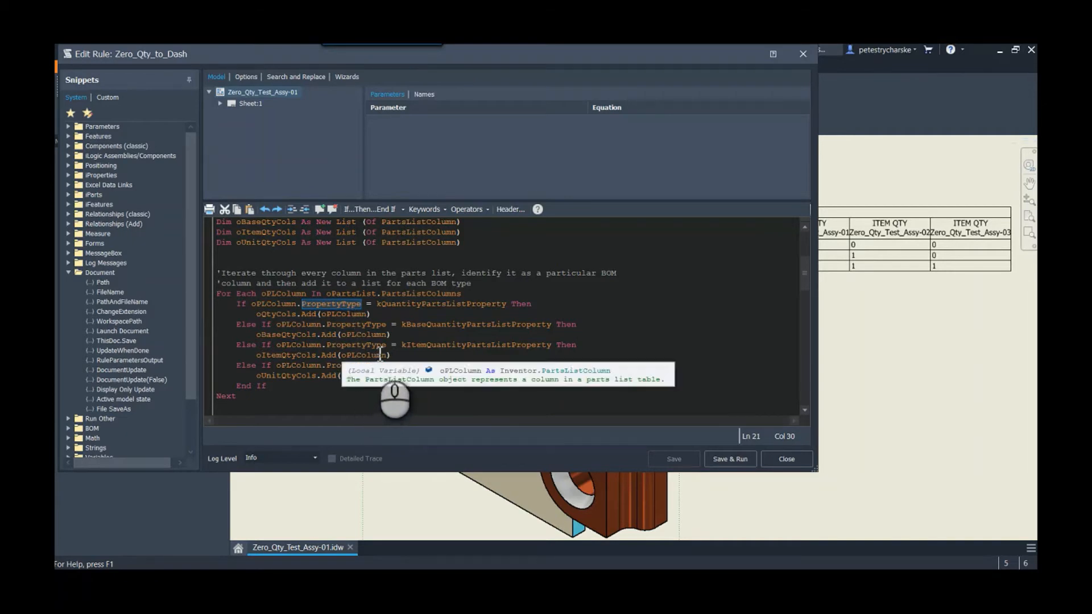
pyautogui.scroll(-3)
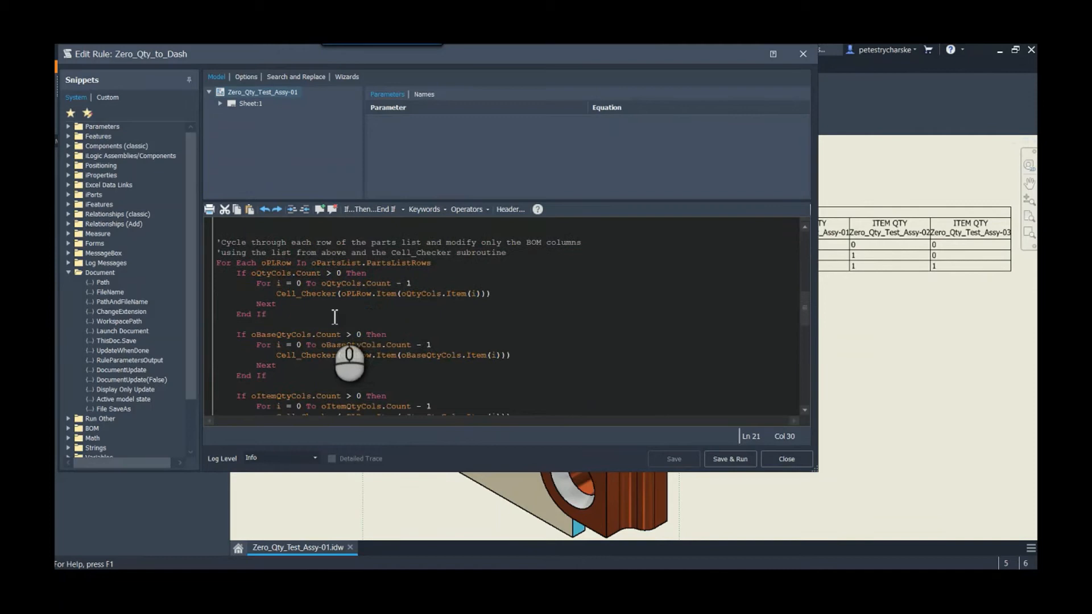
pyautogui.moveTo(411, 310)
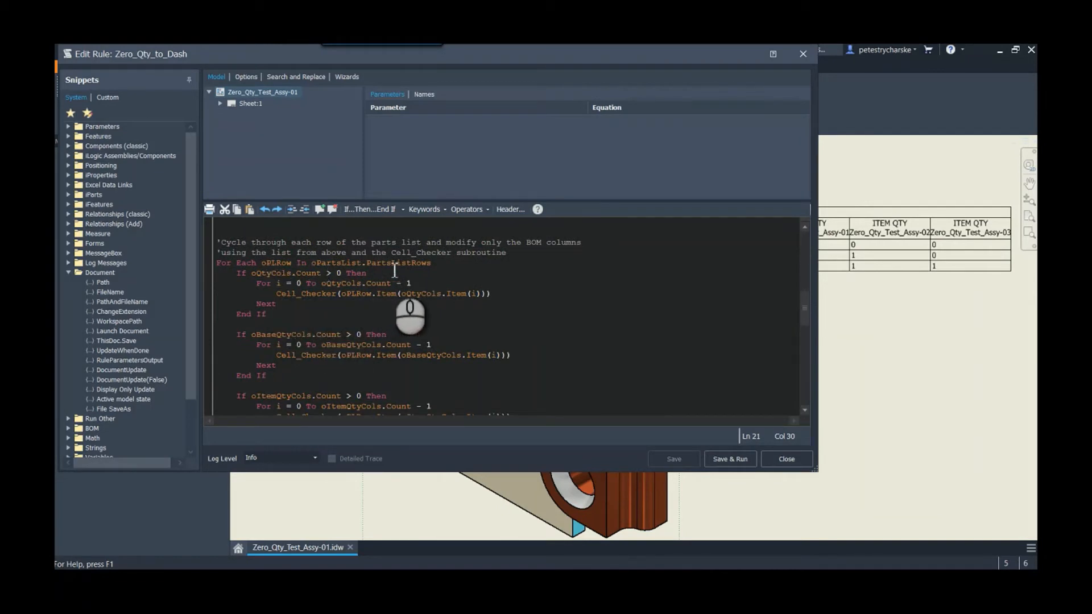
pyautogui.moveTo(357, 341)
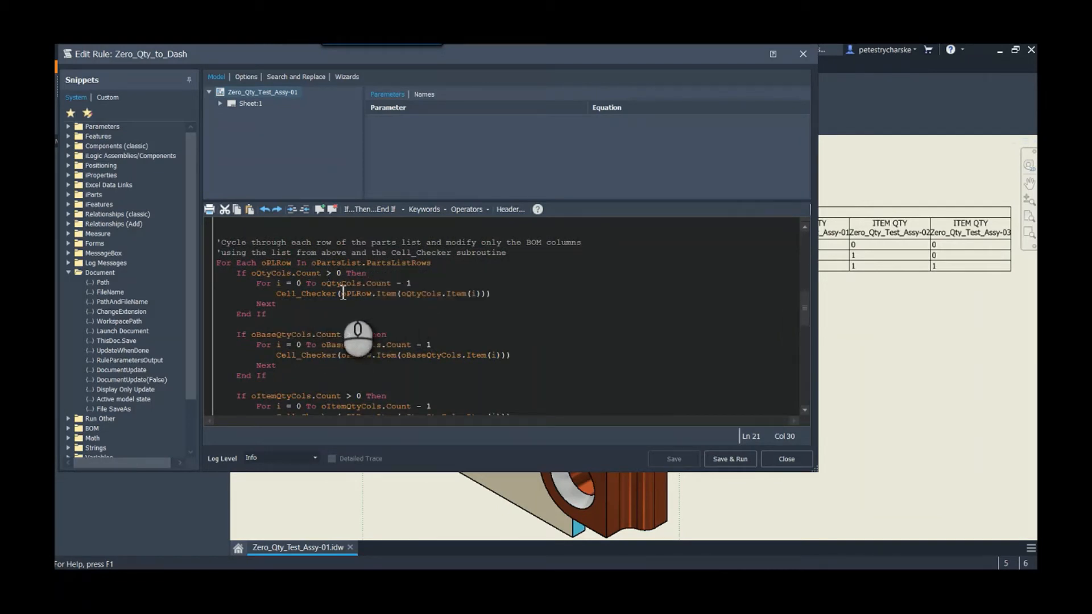
pyautogui.moveTo(411, 337)
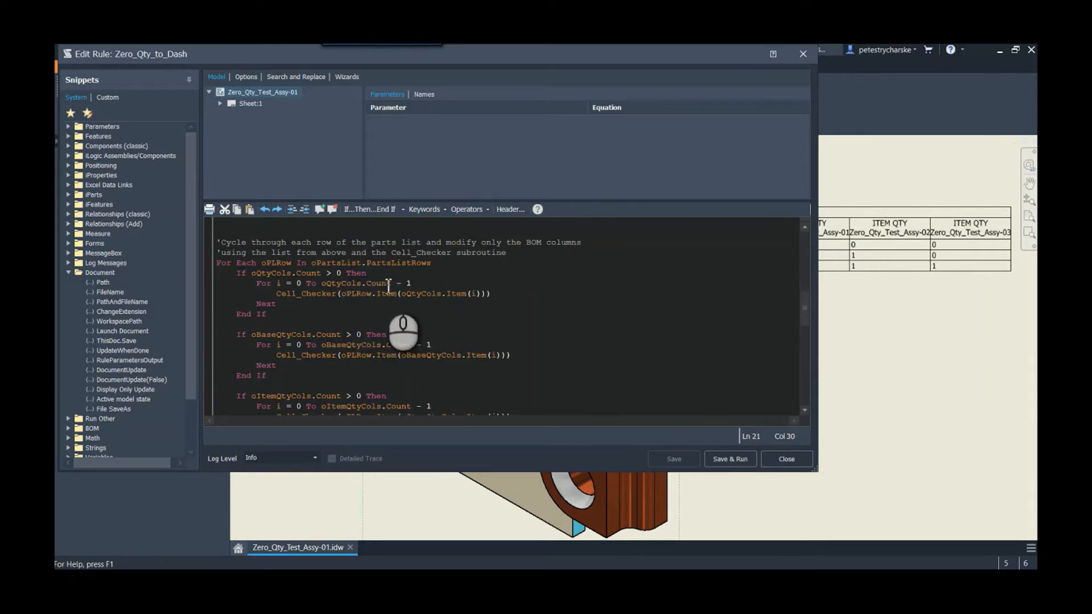
pyautogui.moveTo(348, 320)
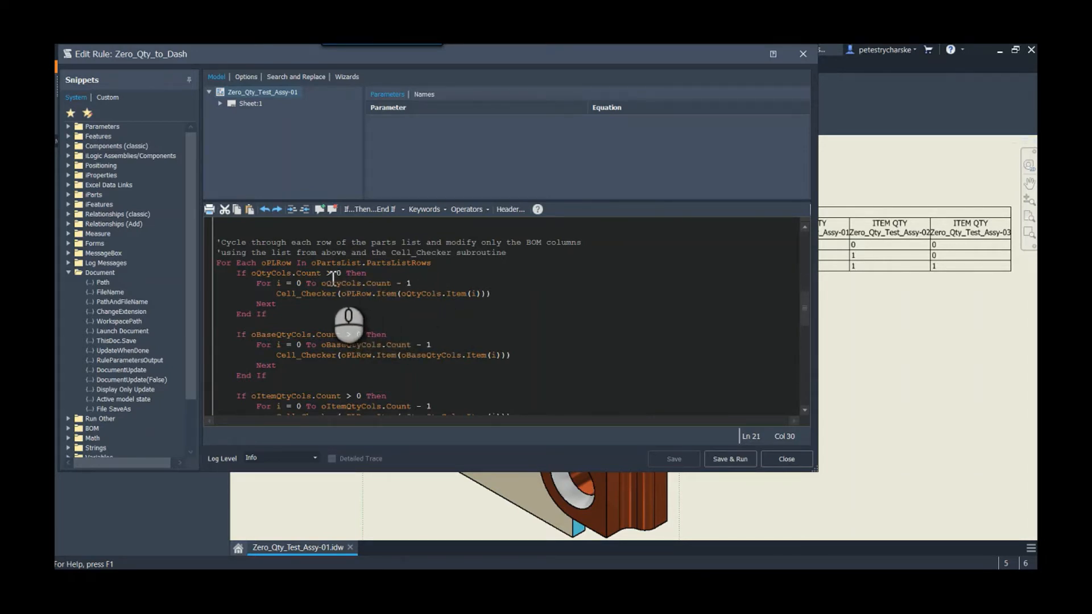
pyautogui.moveTo(338, 272)
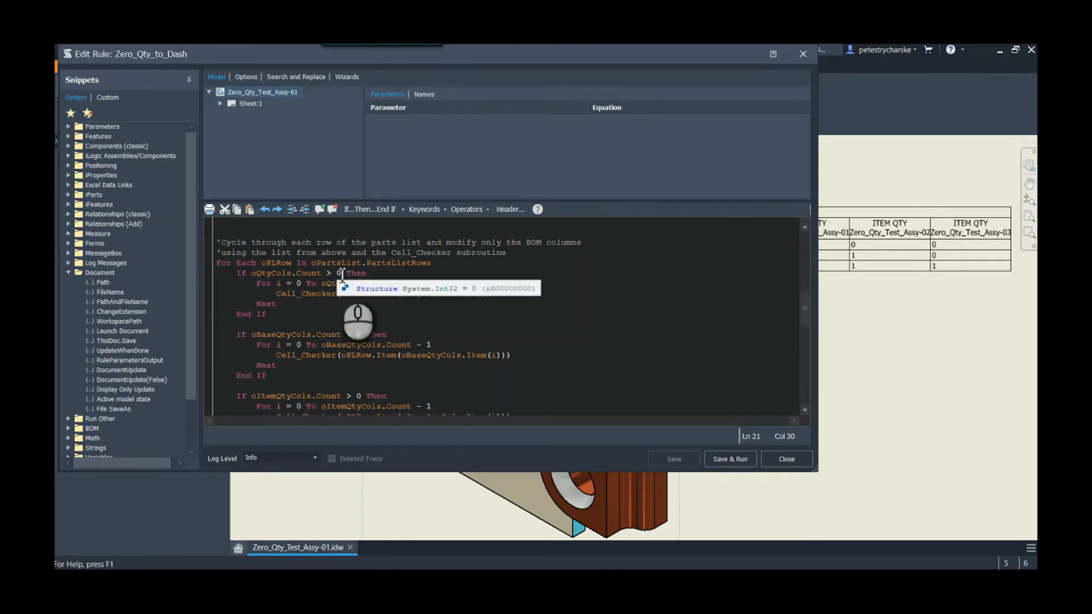
pyautogui.moveTo(380, 379)
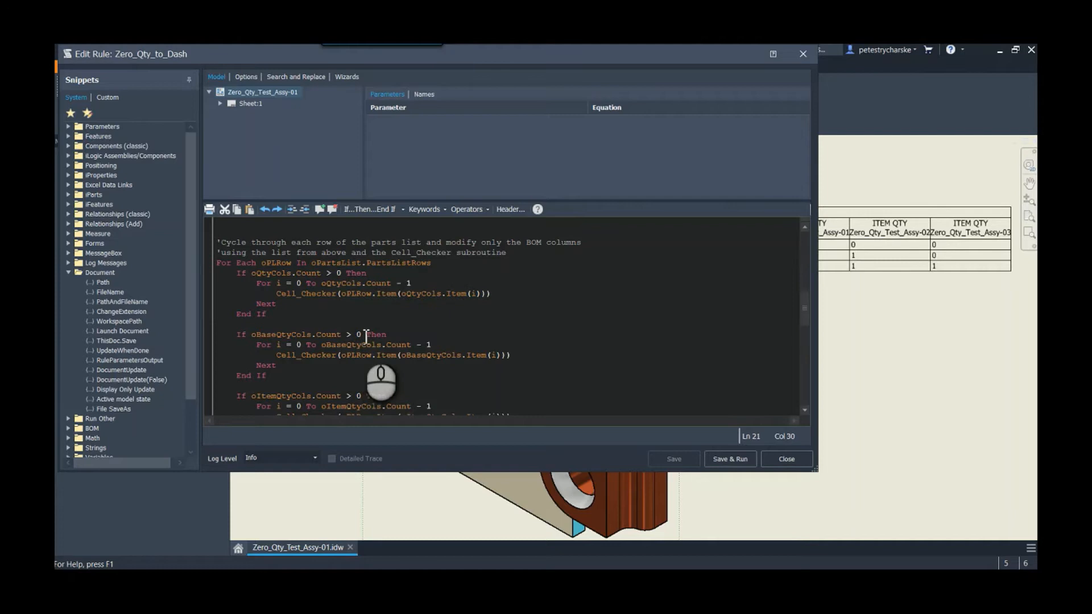
pyautogui.moveTo(358, 324)
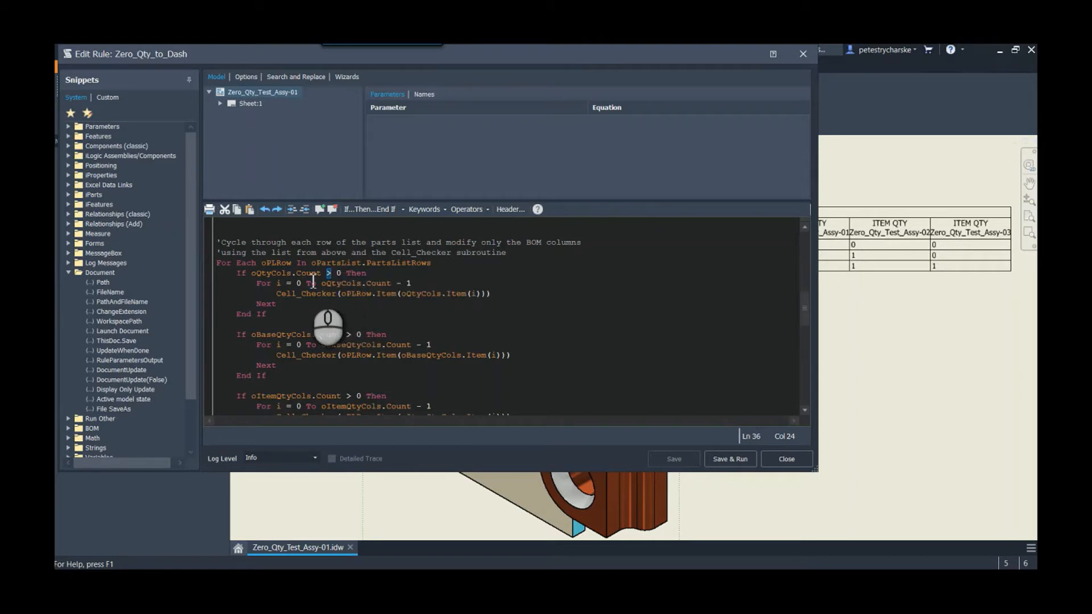
pyautogui.moveTo(365, 334)
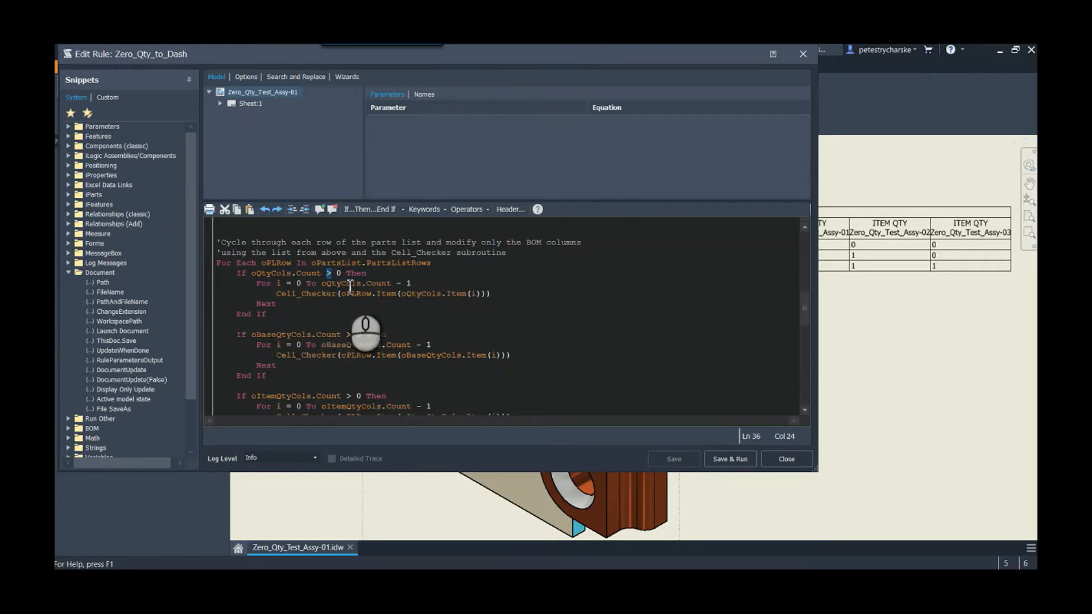
pyautogui.moveTo(418, 348)
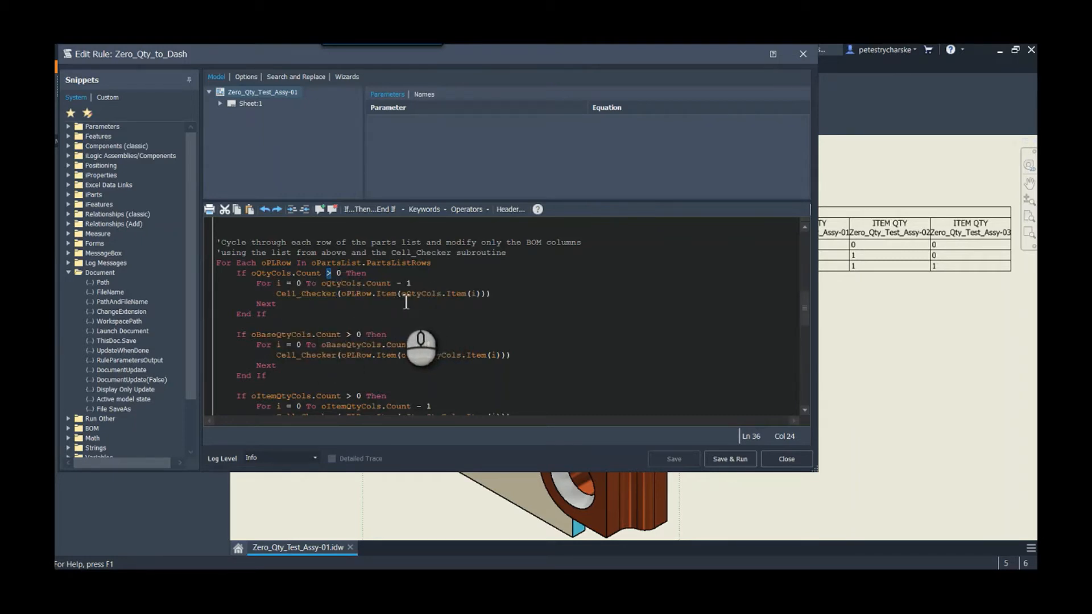
pyautogui.moveTo(390, 341)
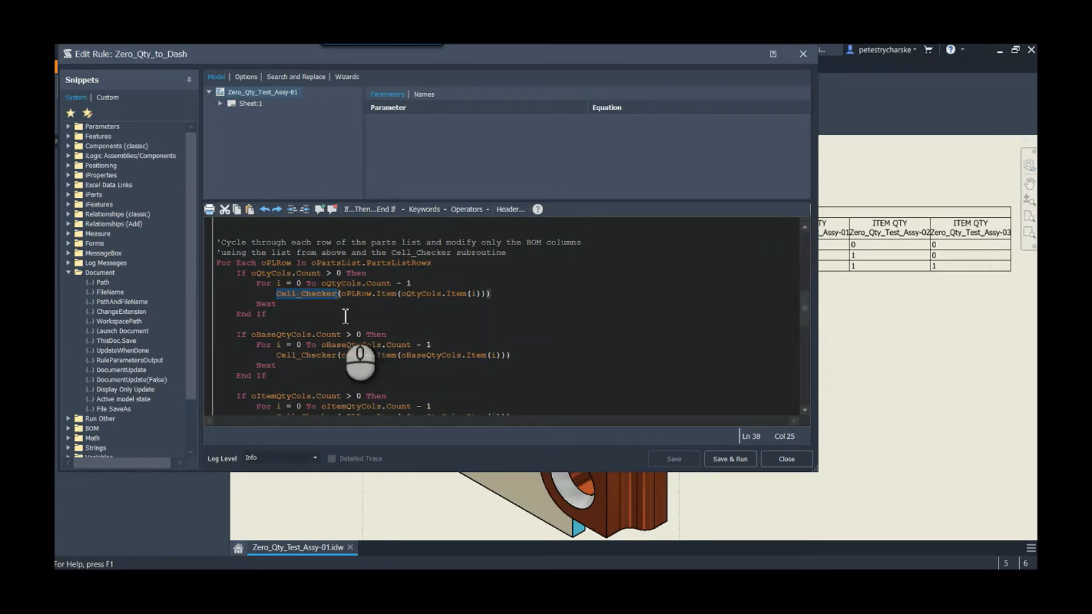
pyautogui.moveTo(378, 347)
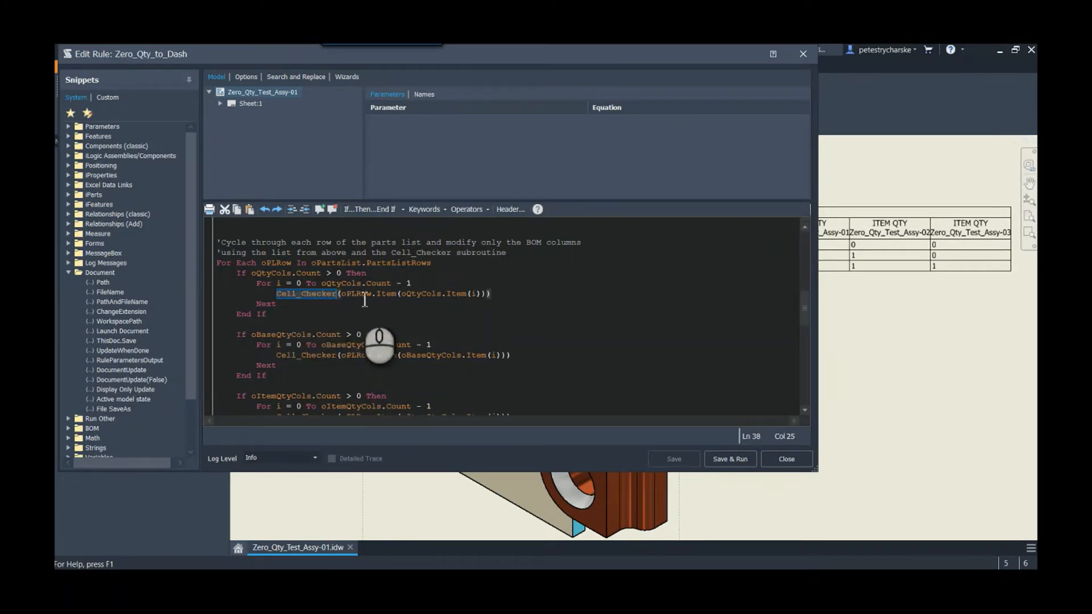
pyautogui.moveTo(337, 303)
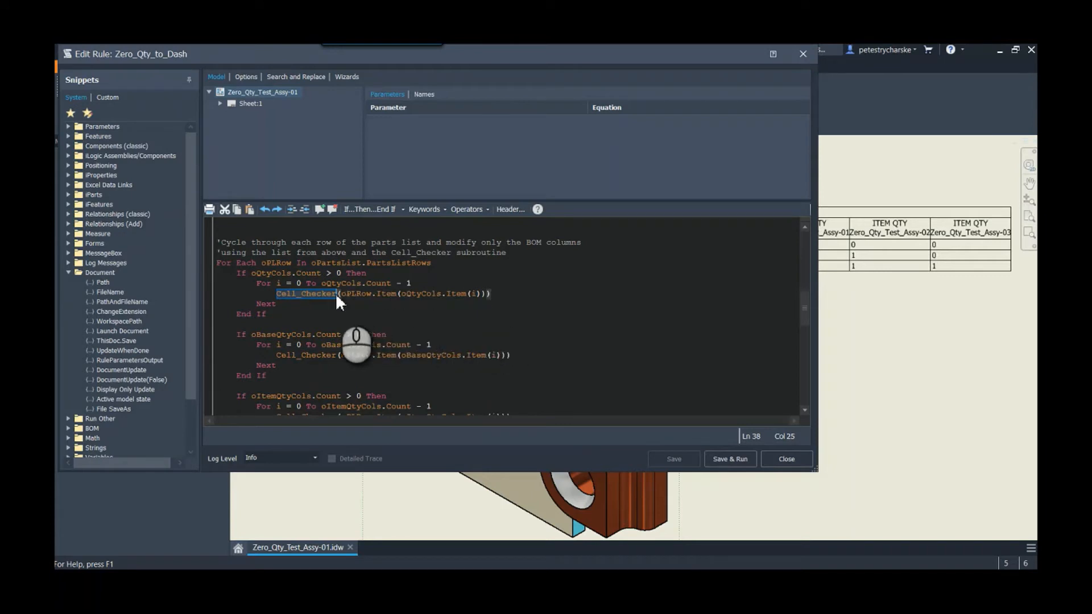
pyautogui.moveTo(407, 355)
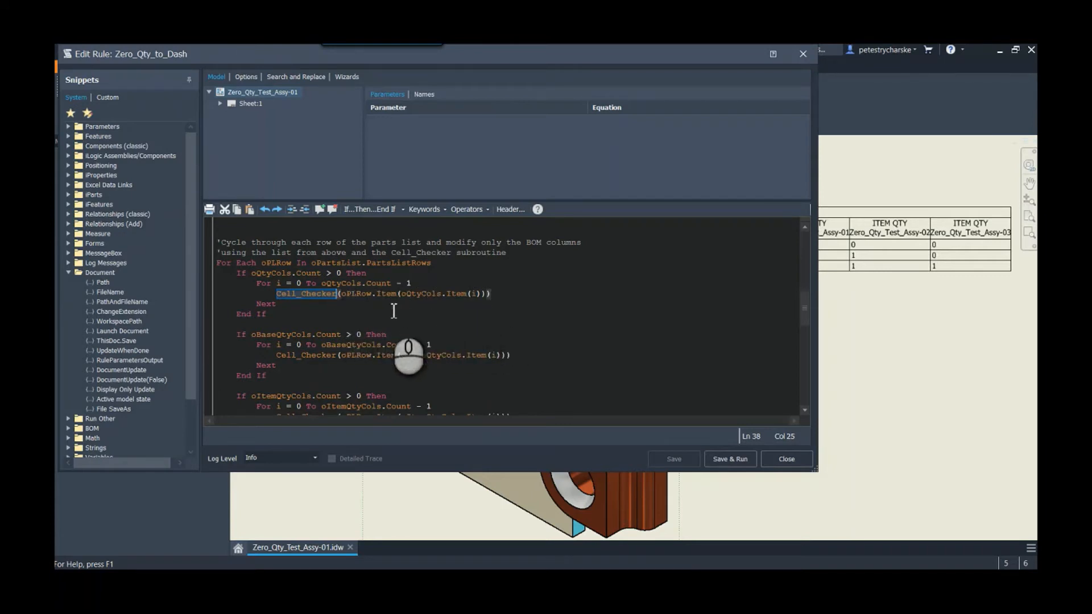
pyautogui.moveTo(332, 320)
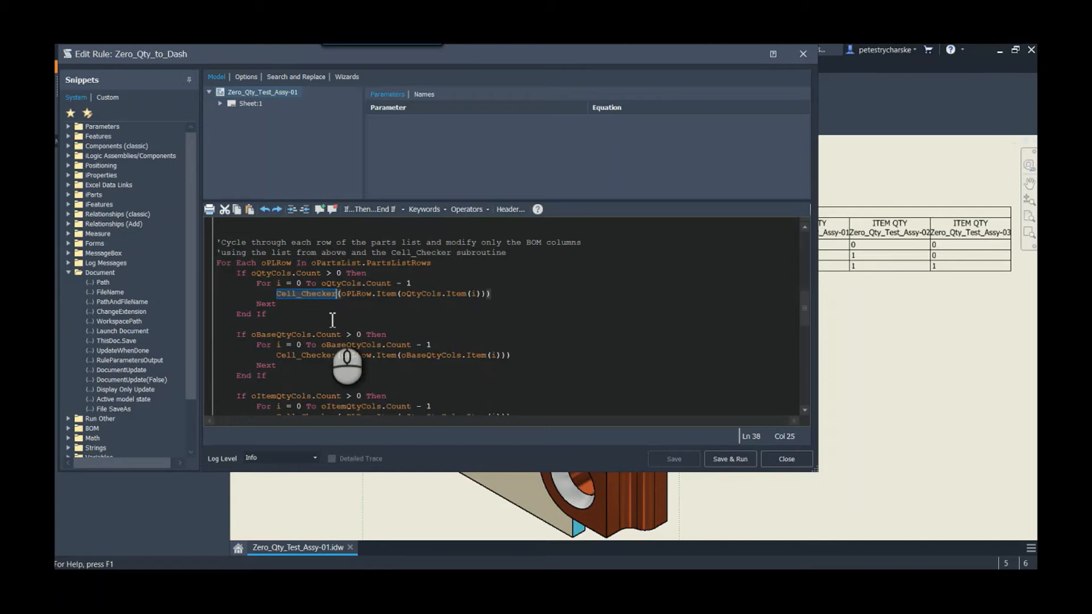
pyautogui.scroll(-3)
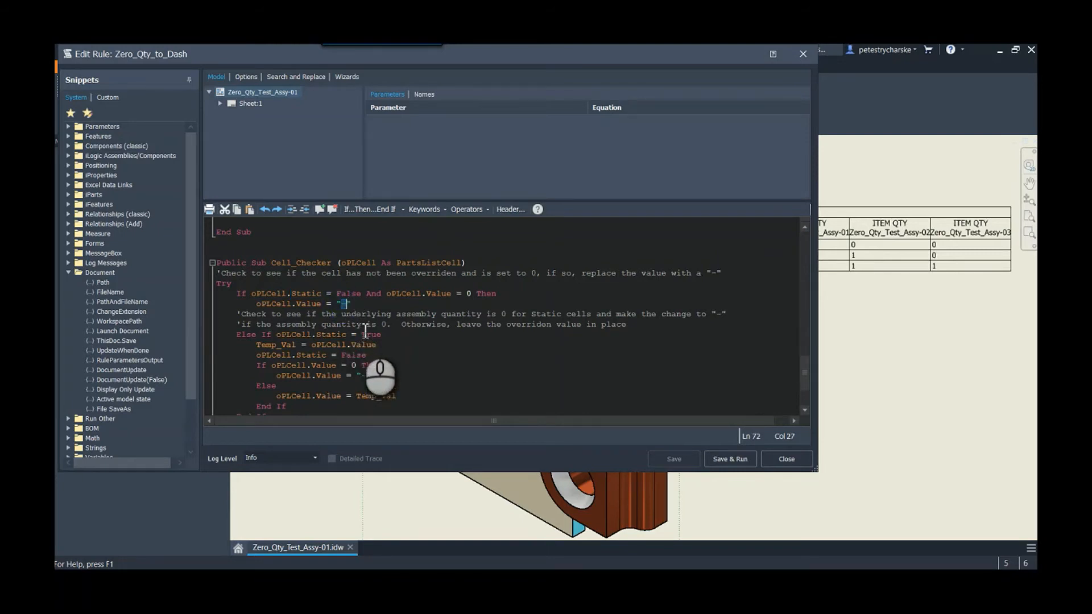
pyautogui.scroll(3)
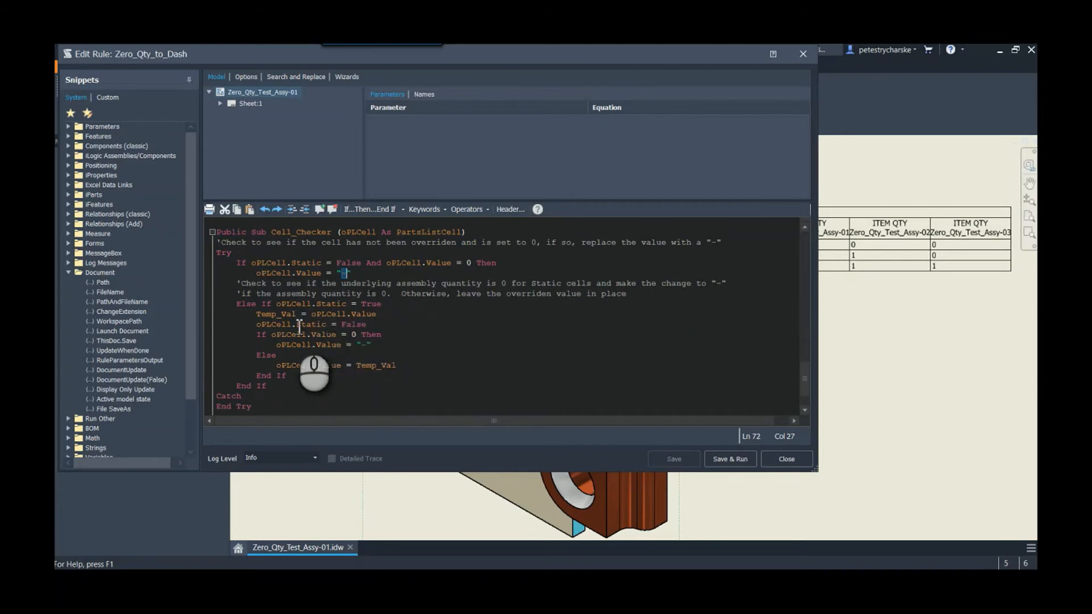
pyautogui.moveTo(359, 348)
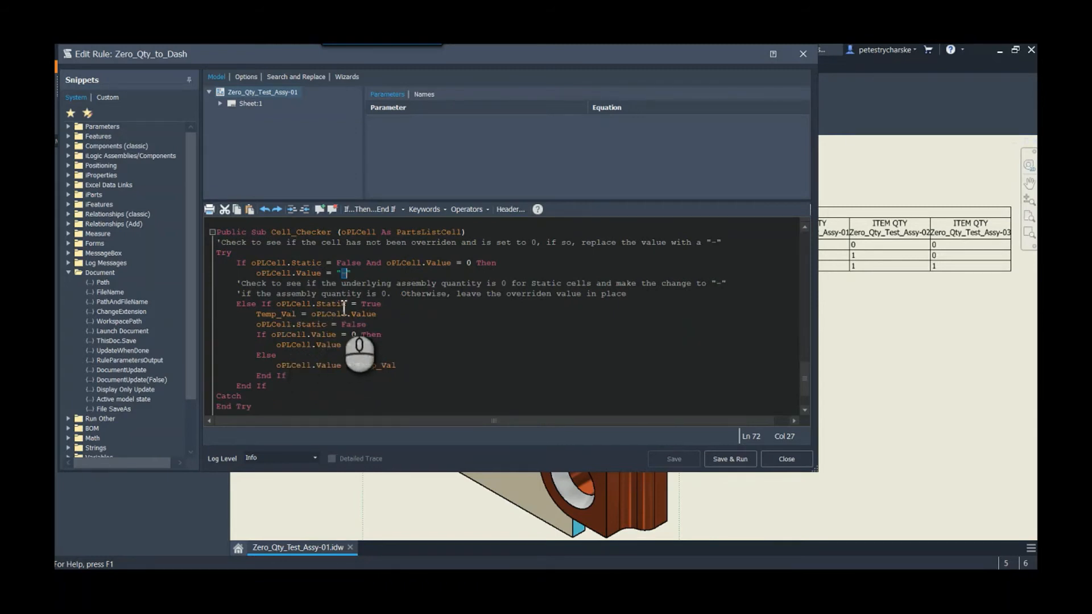
pyautogui.moveTo(338, 359)
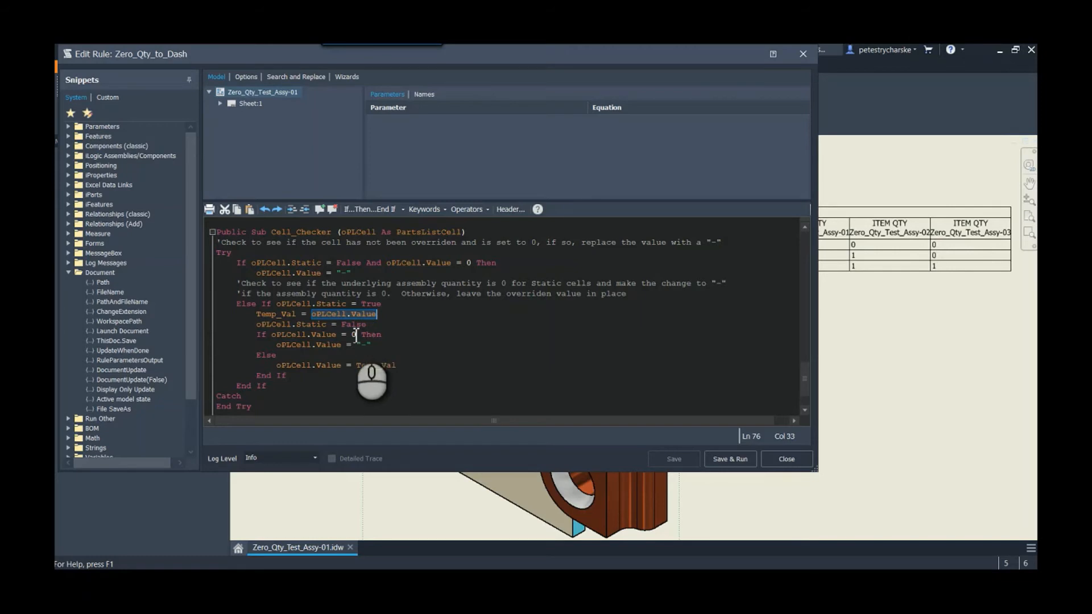
pyautogui.click(368, 344)
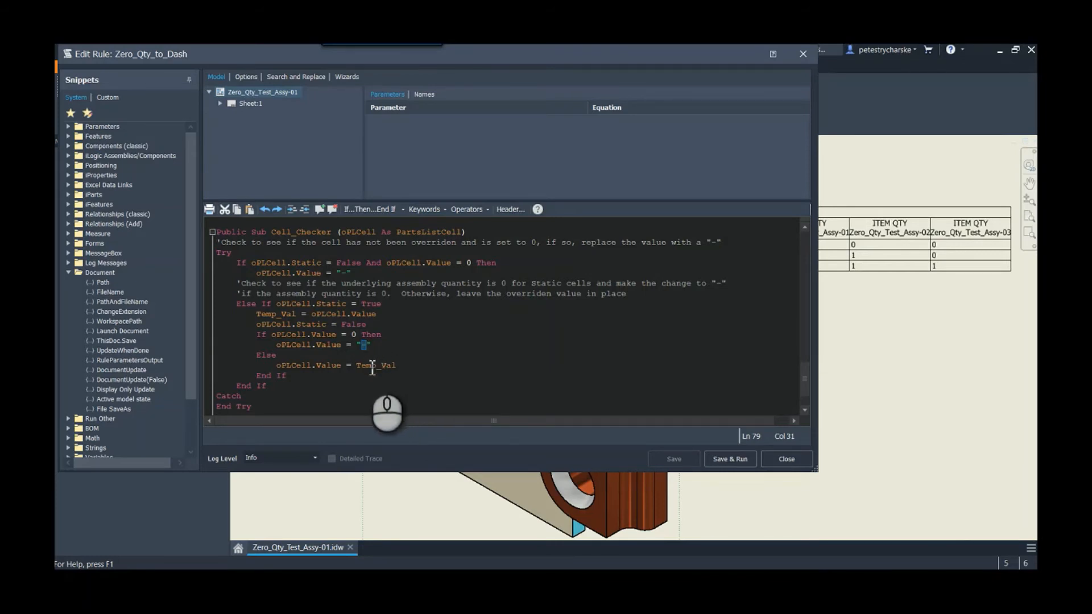
pyautogui.moveTo(373, 365)
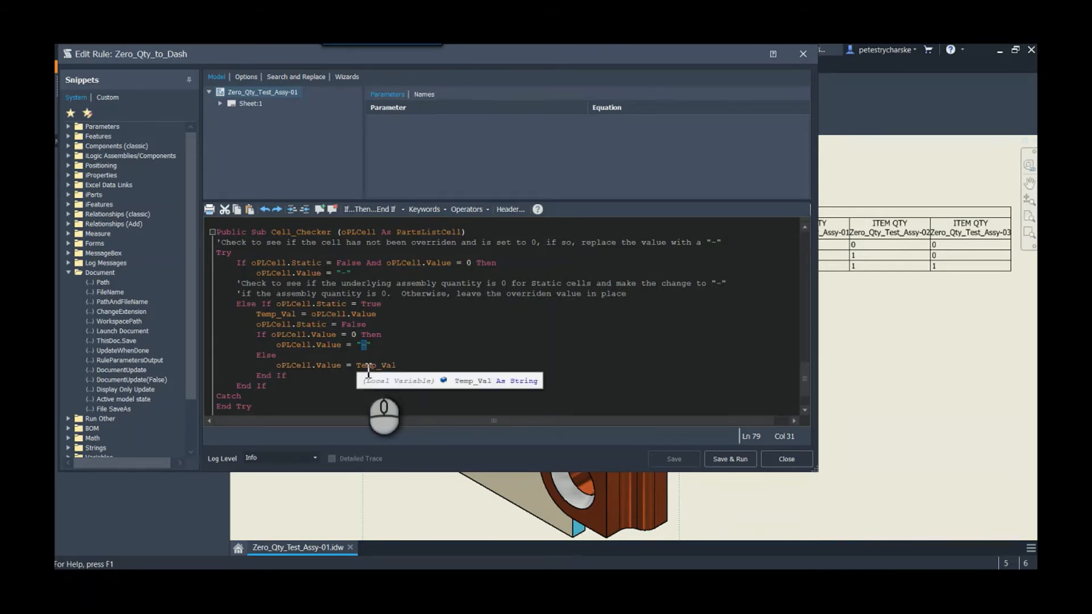
pyautogui.click(359, 365)
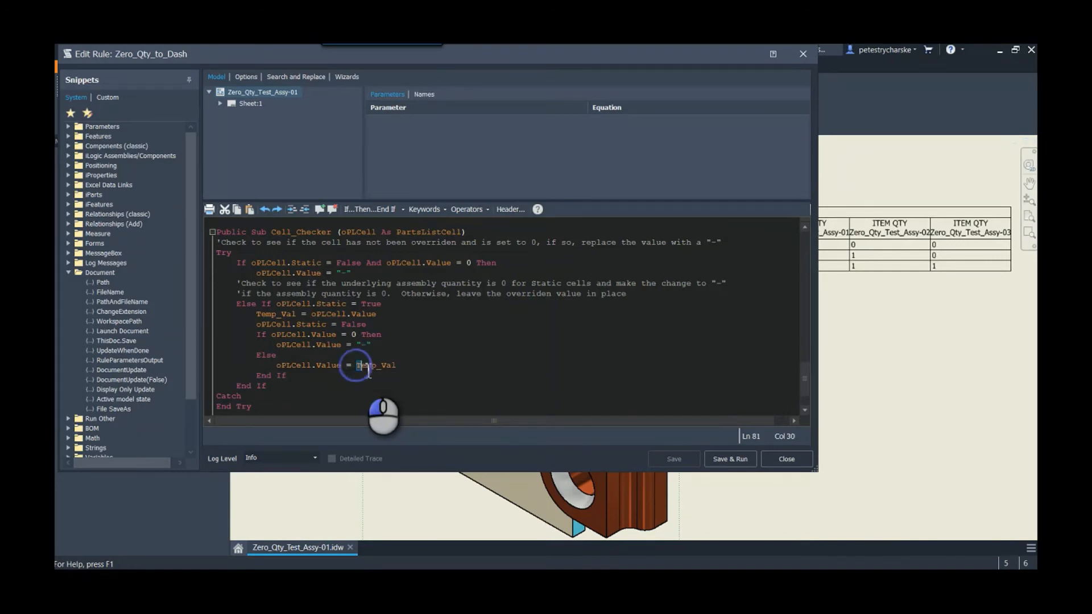
pyautogui.doubleClick(375, 365)
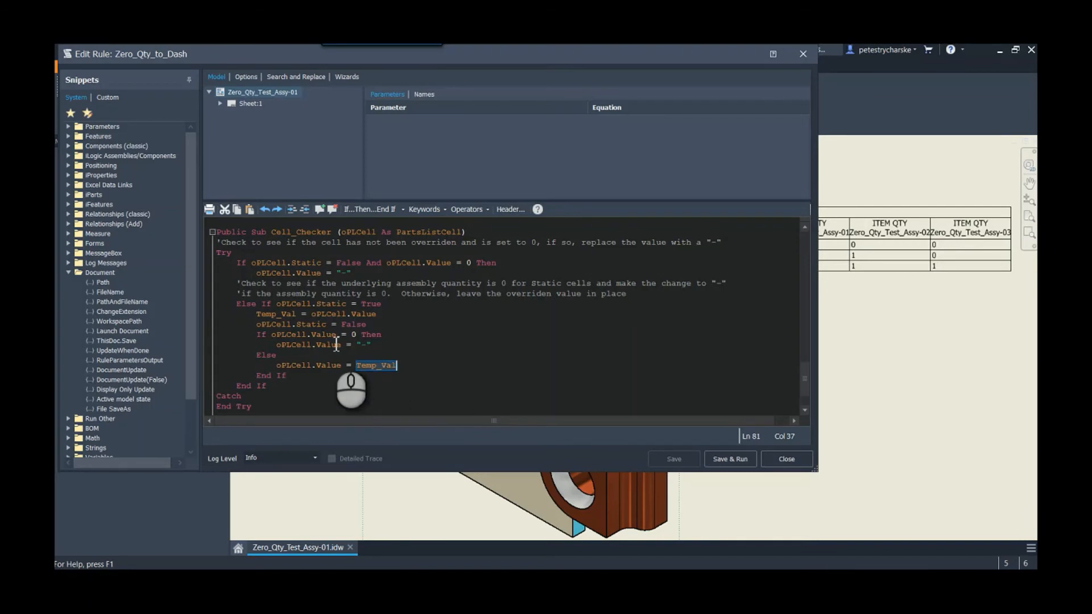
pyautogui.scroll(-3)
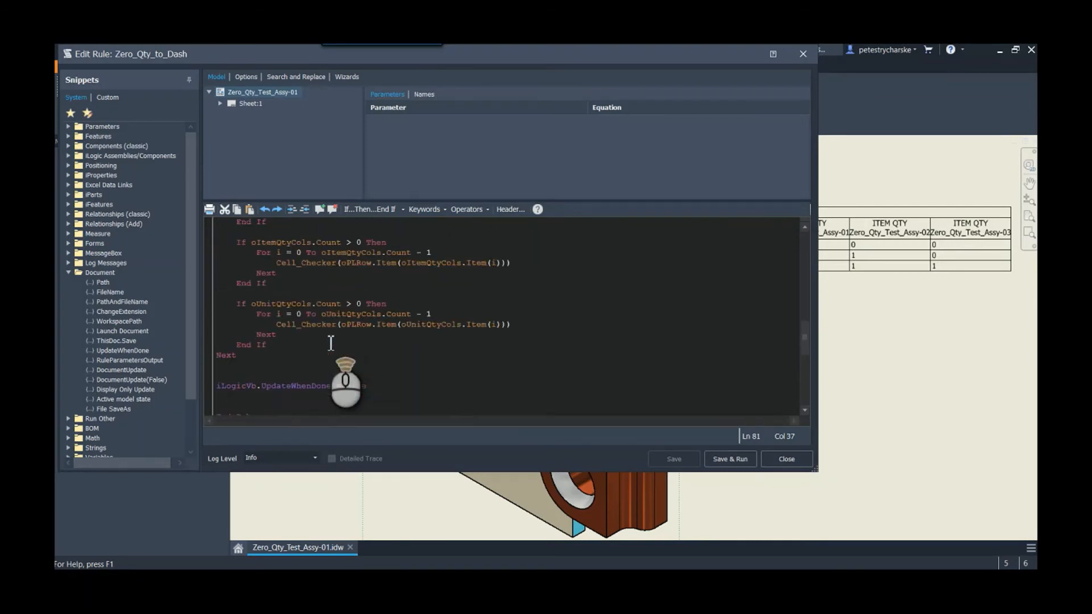
pyautogui.scroll(3)
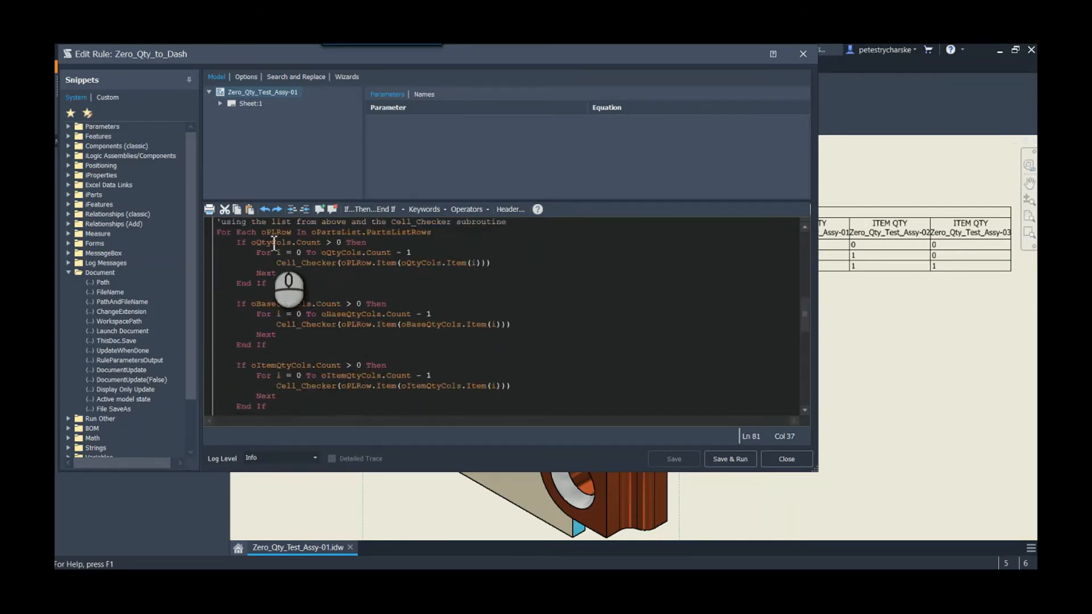
pyautogui.moveTo(300, 418)
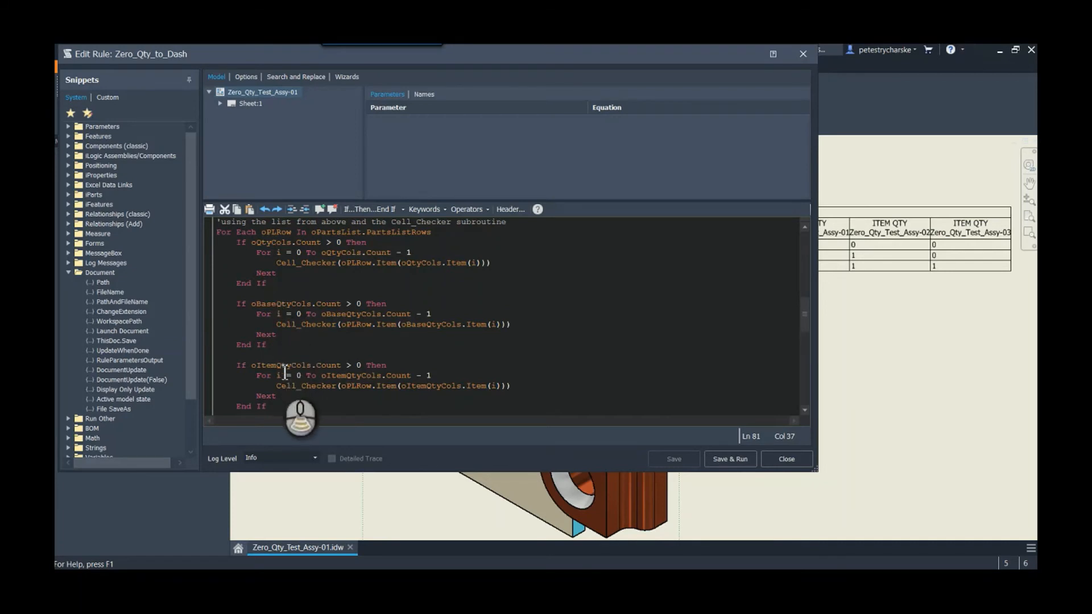
pyautogui.scroll(-3)
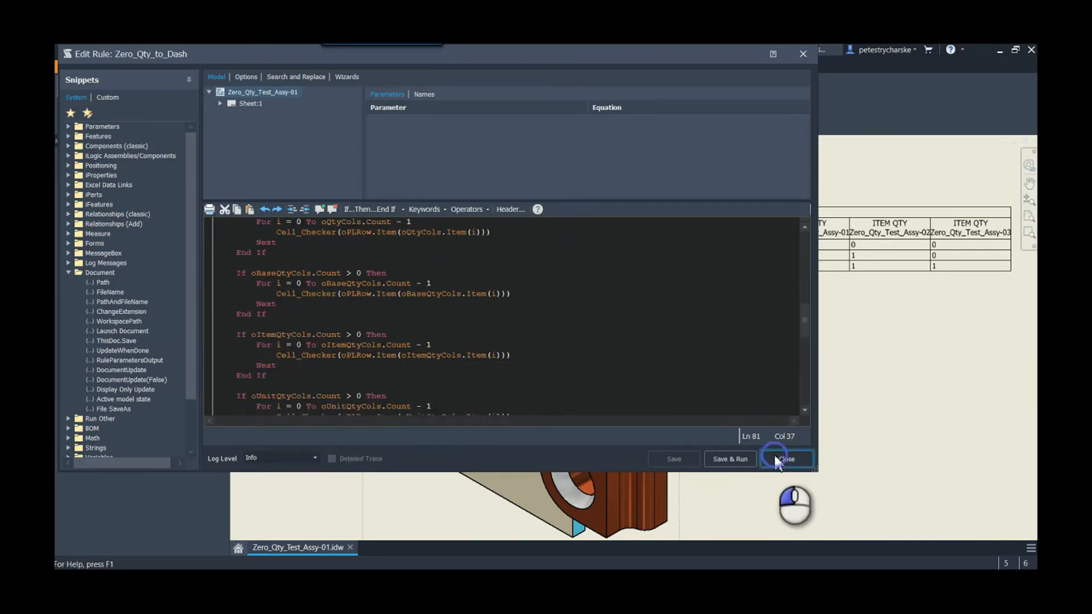
# Run Zero_Qty_to_Dash to show zeros as dashes, inspect the parts list, then undo it
pyautogui.click(785, 459)
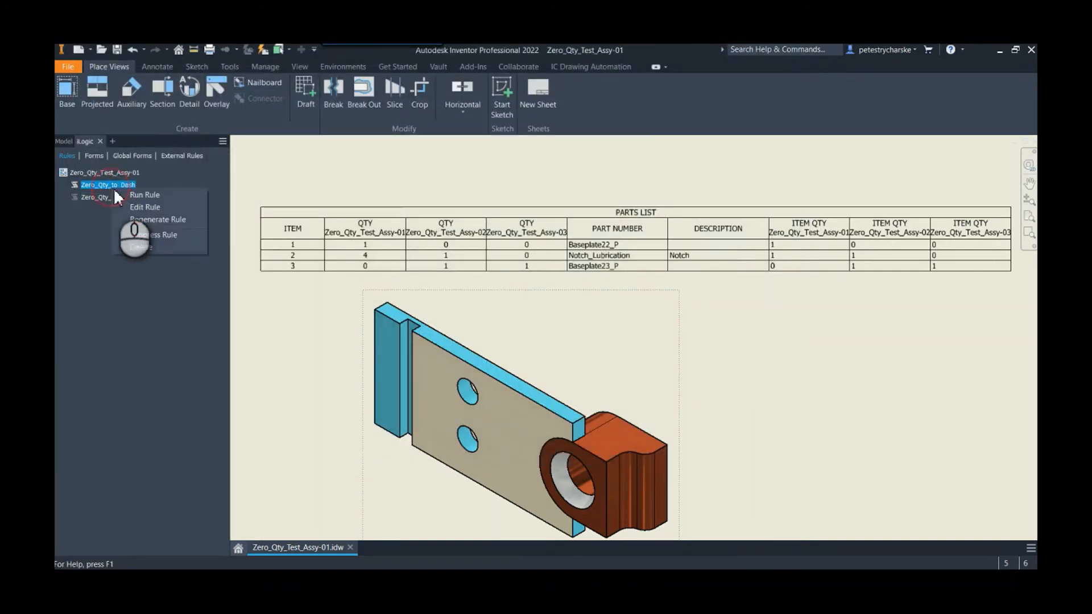
pyautogui.click(144, 195)
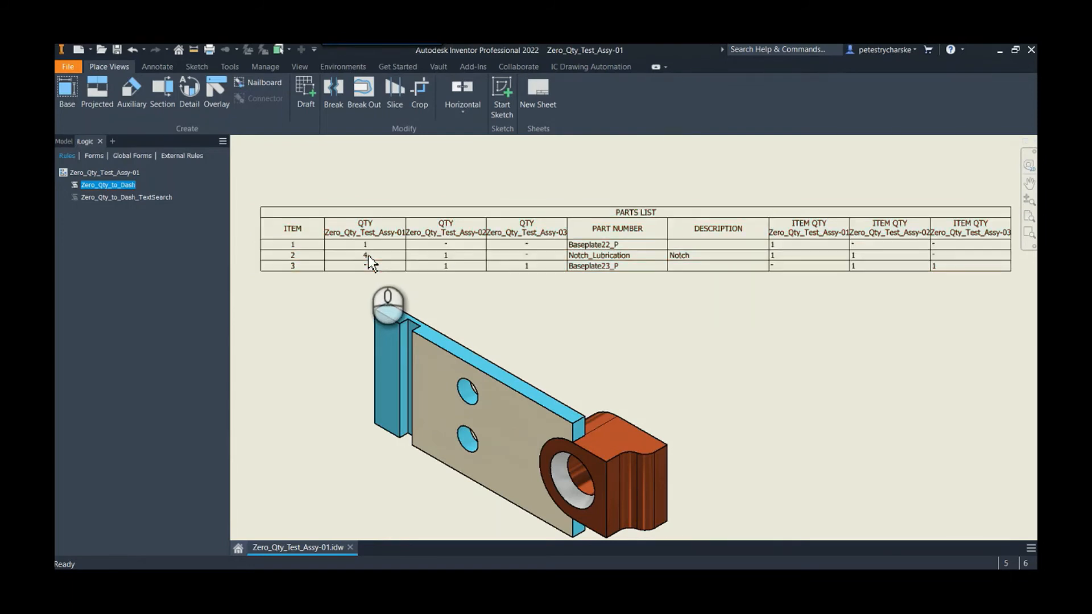
pyautogui.click(365, 254)
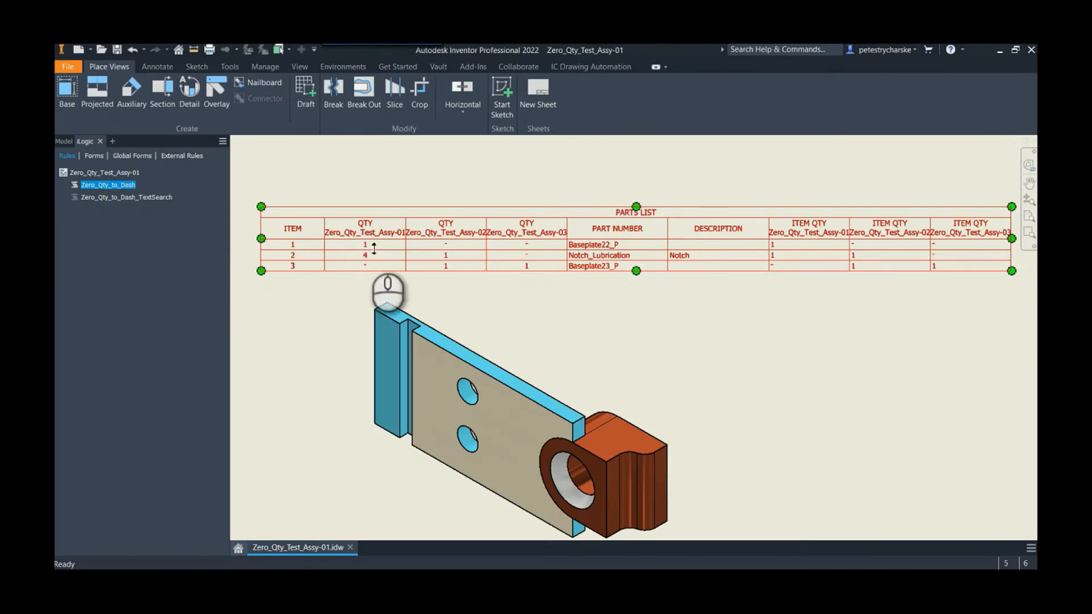
pyautogui.click(143, 49)
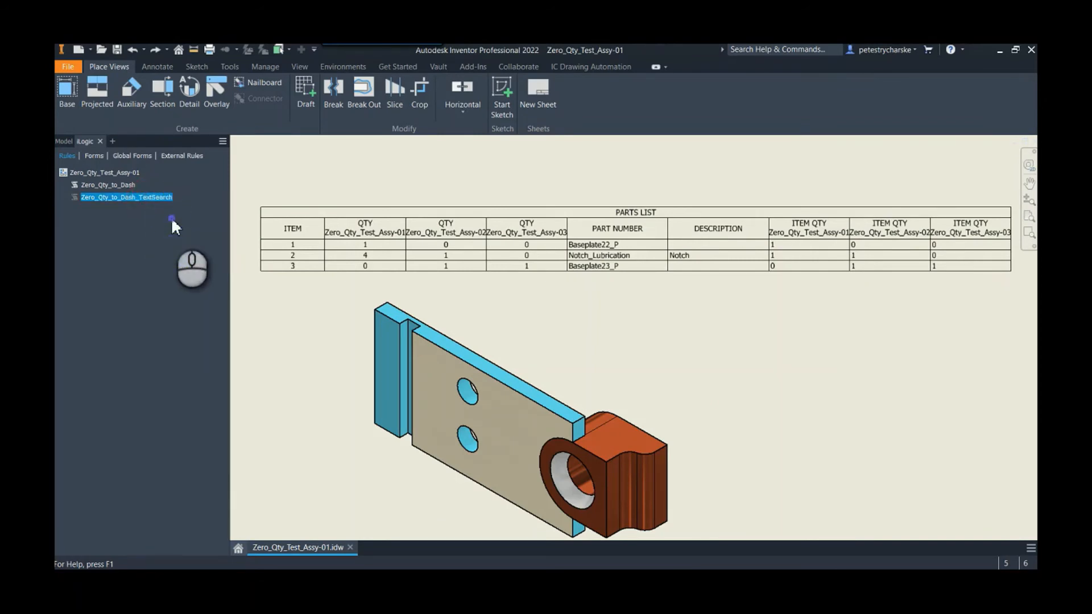
# Open Zero_Qty_to_Dash_TextSearch and highlight its Contains check on 'Qty' column titles
pyautogui.doubleClick(127, 197)
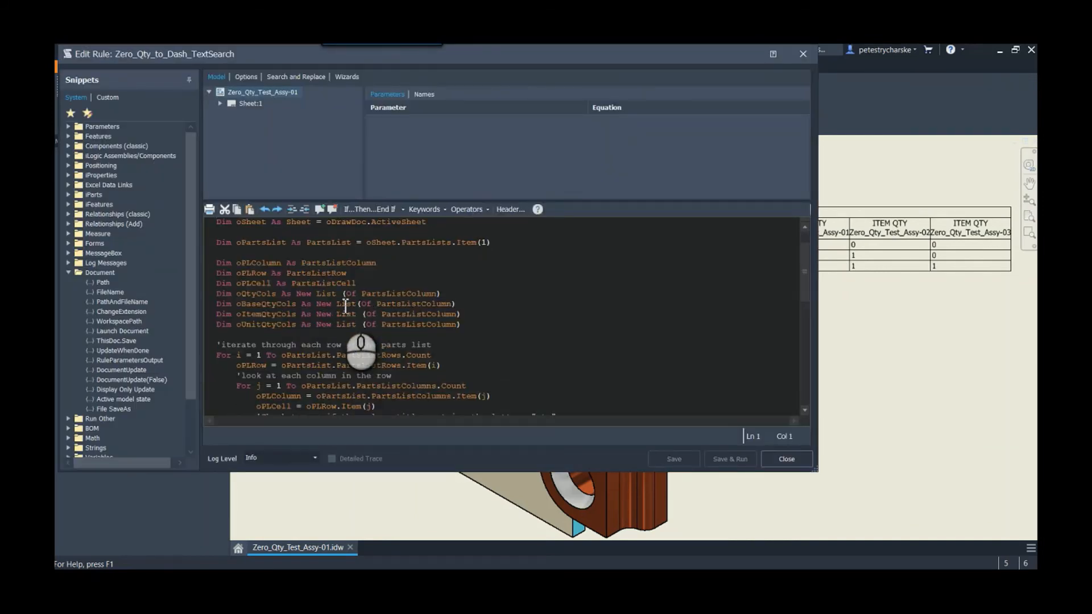
pyautogui.moveTo(483, 335)
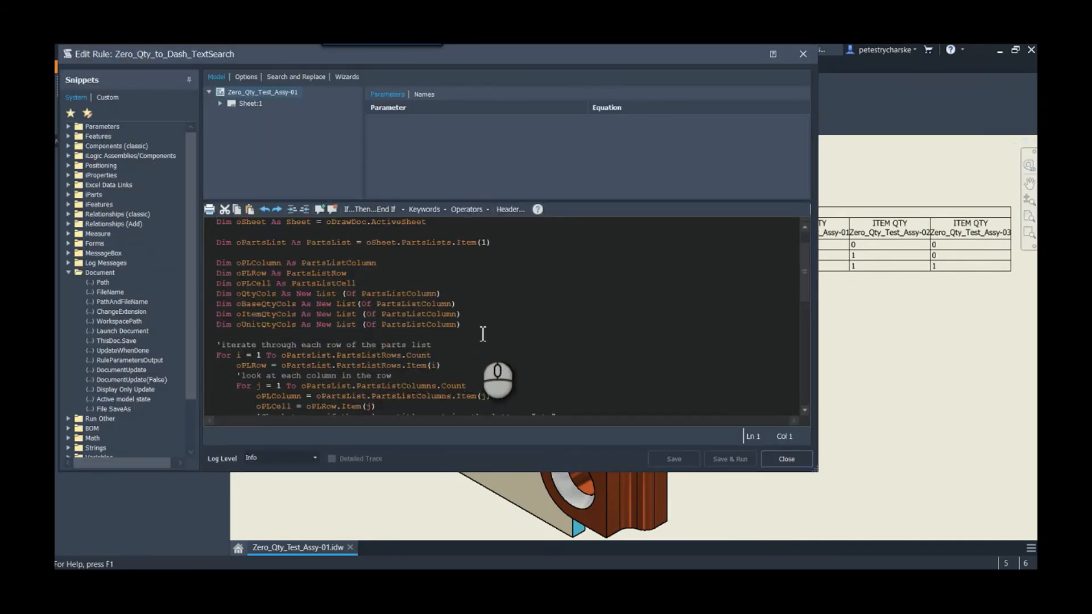
pyautogui.moveTo(473, 359)
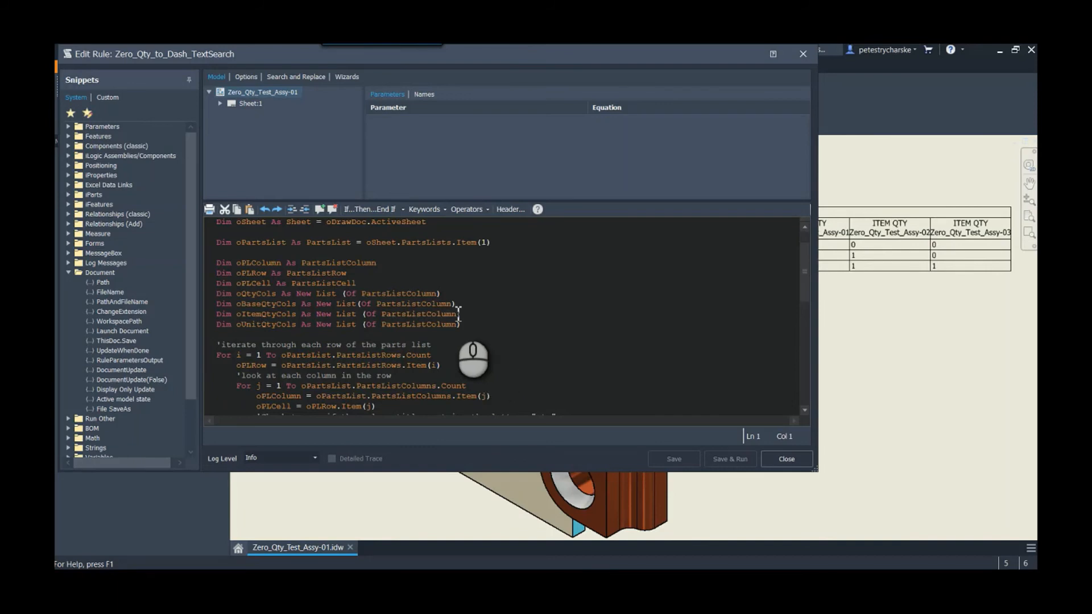
pyautogui.scroll(-3)
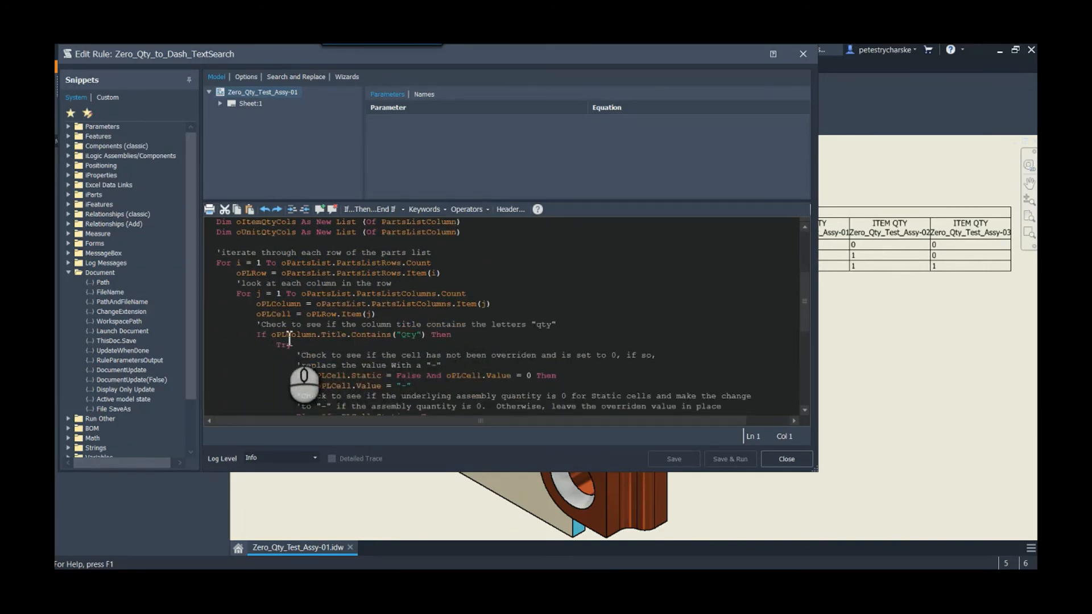
pyautogui.moveTo(338, 375)
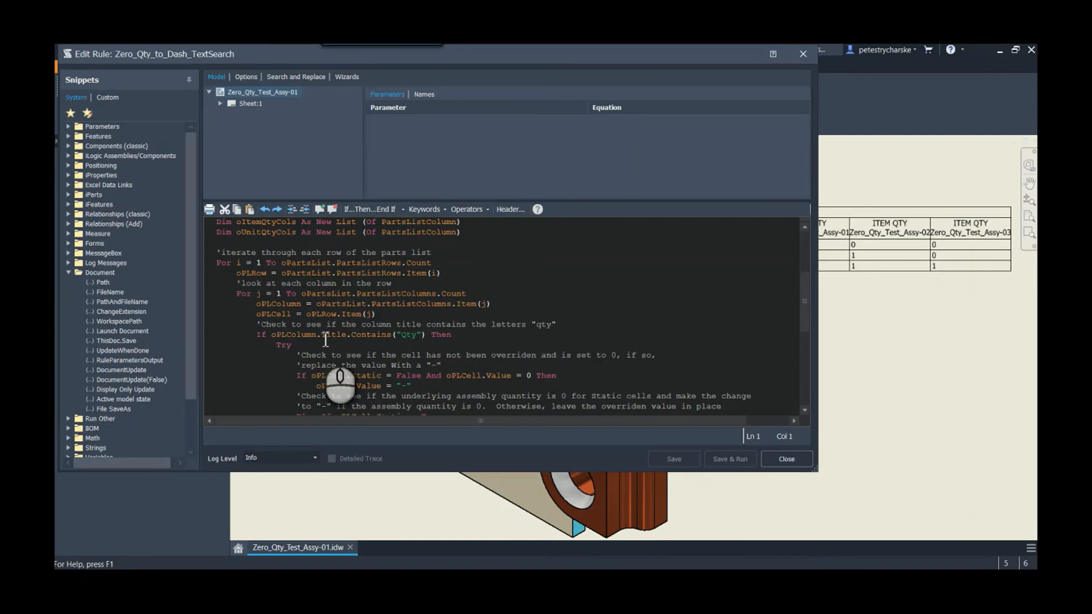
pyautogui.moveTo(916, 278)
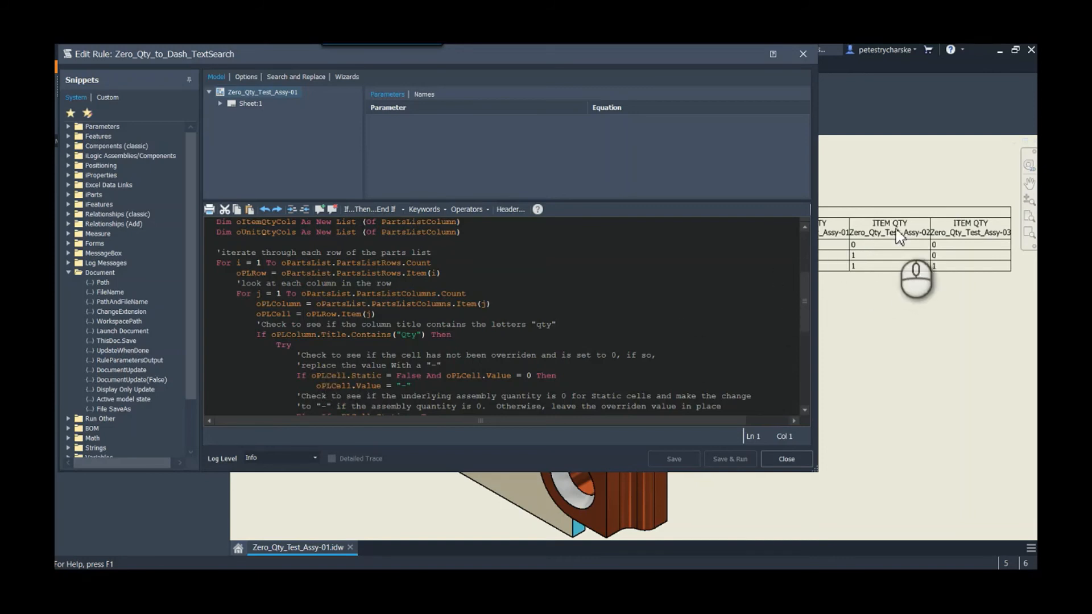
pyautogui.moveTo(380, 376)
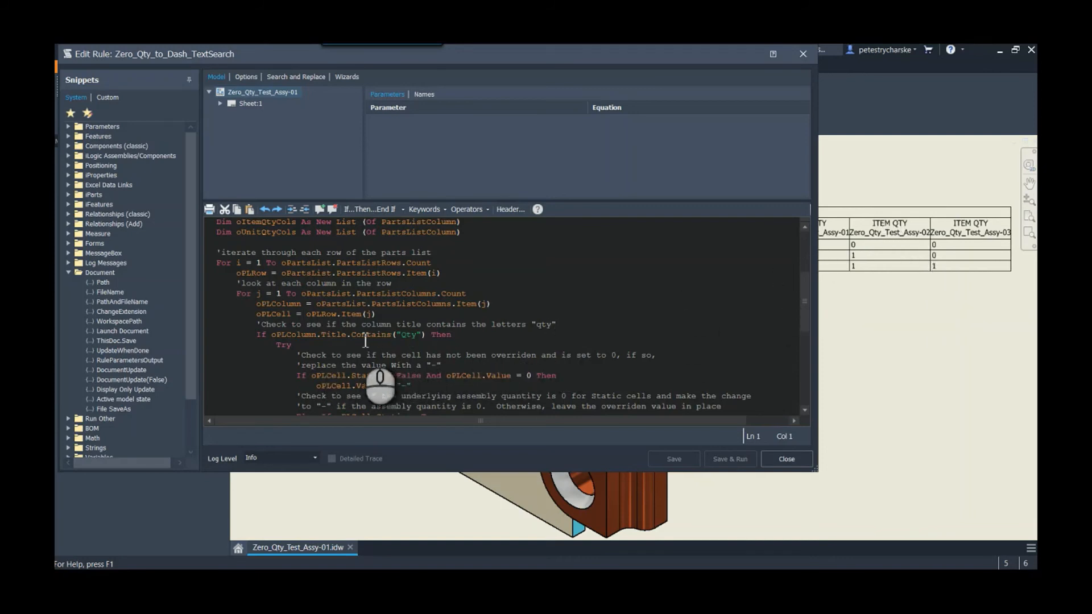
pyautogui.doubleClick(371, 334)
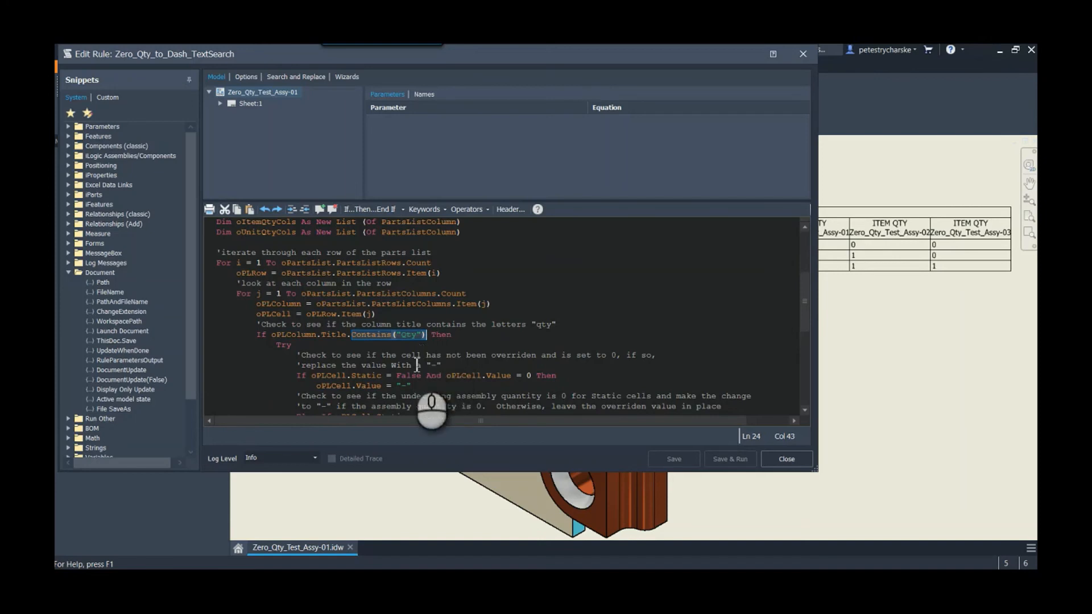
pyautogui.scroll(-3)
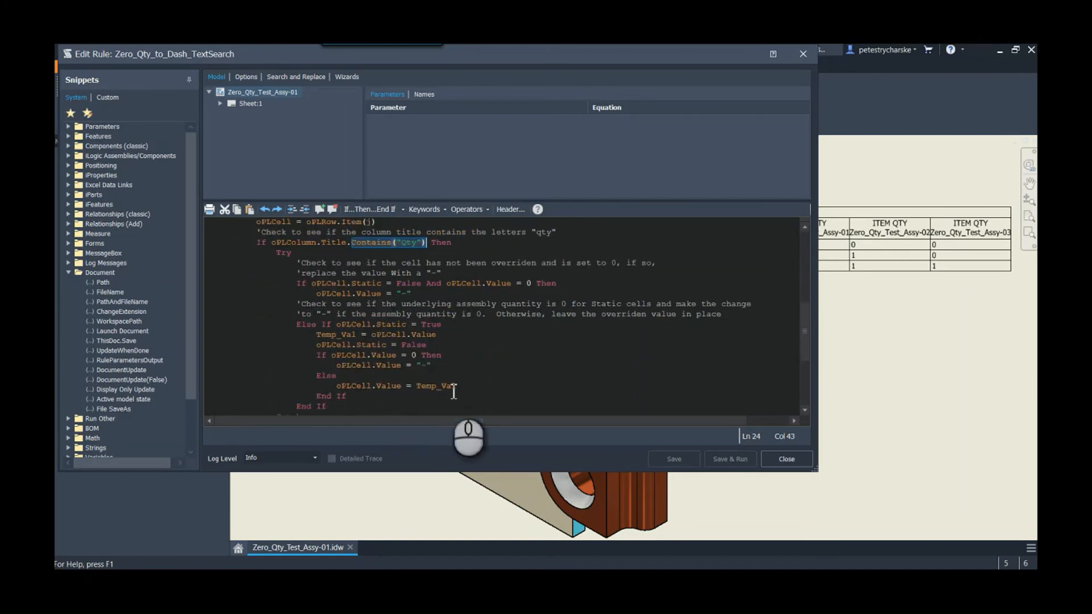
pyautogui.moveTo(390, 347)
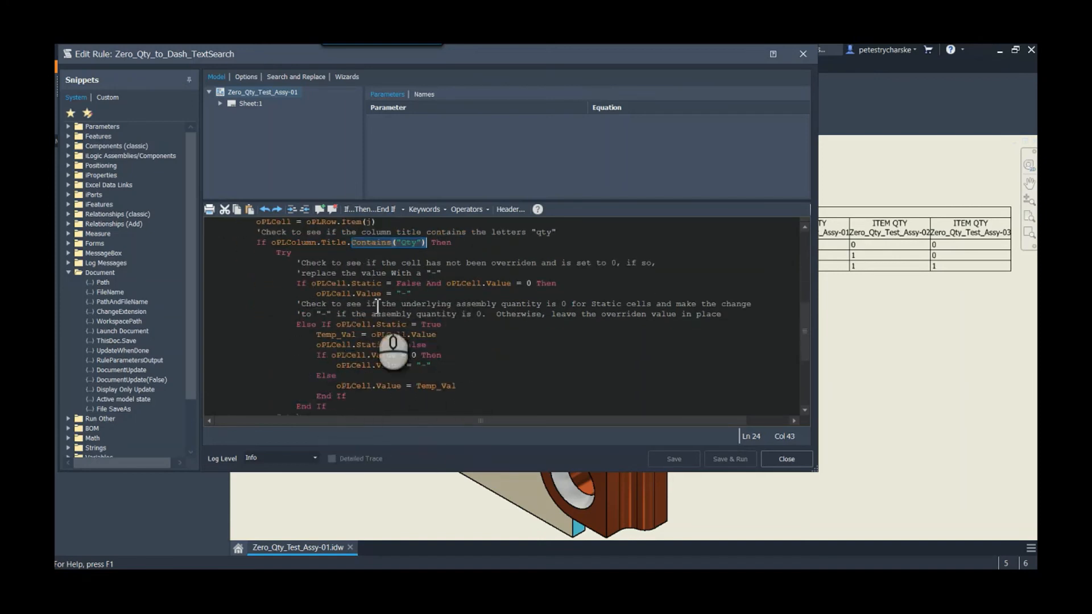
pyautogui.scroll(3)
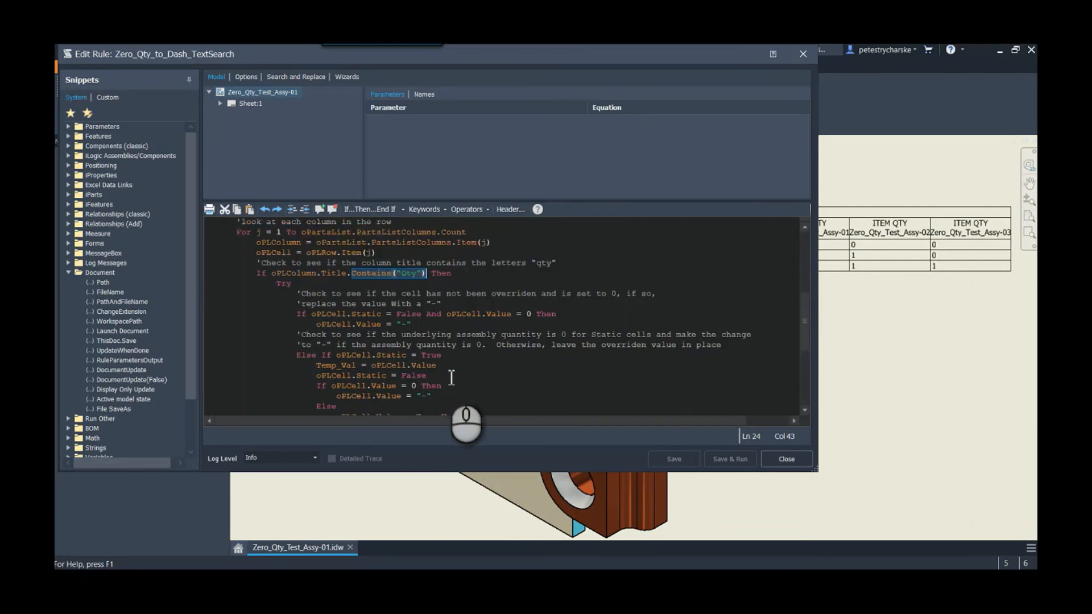
pyautogui.scroll(3)
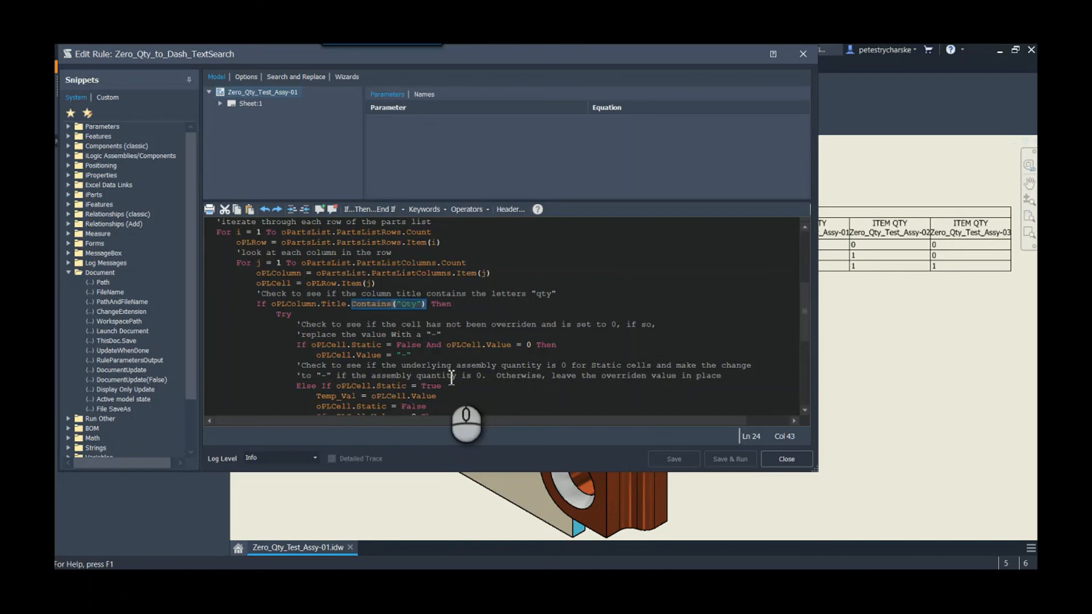
pyautogui.moveTo(404, 311)
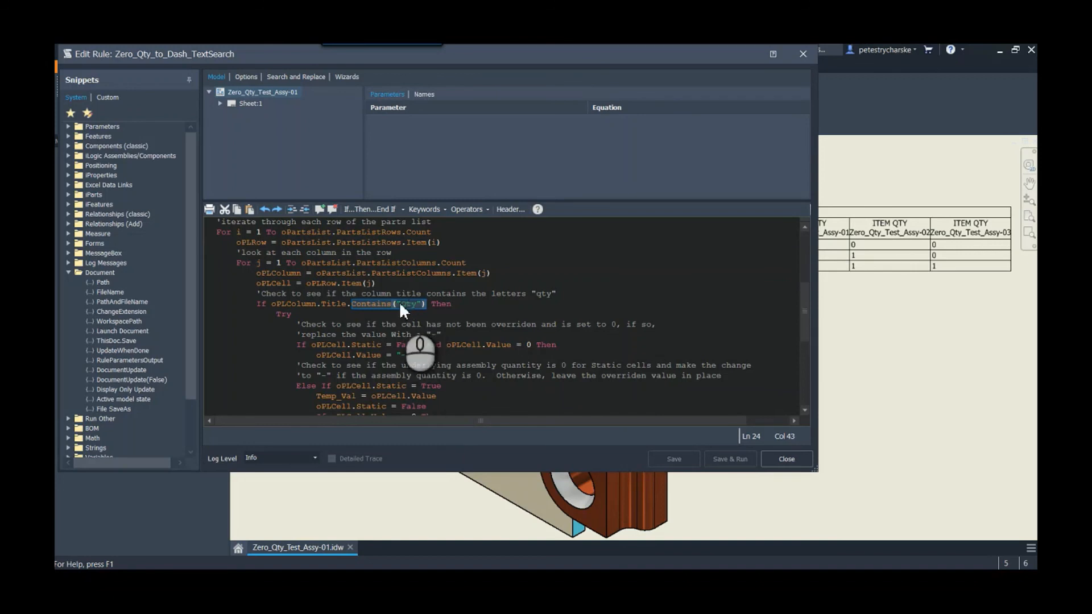
pyautogui.moveTo(463, 359)
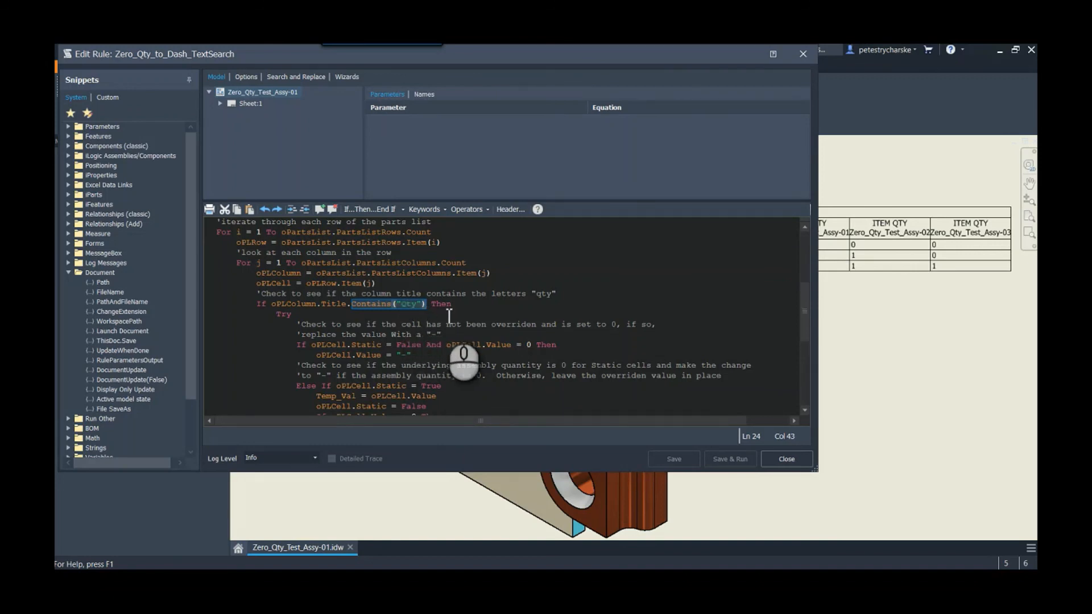
pyautogui.moveTo(410, 315)
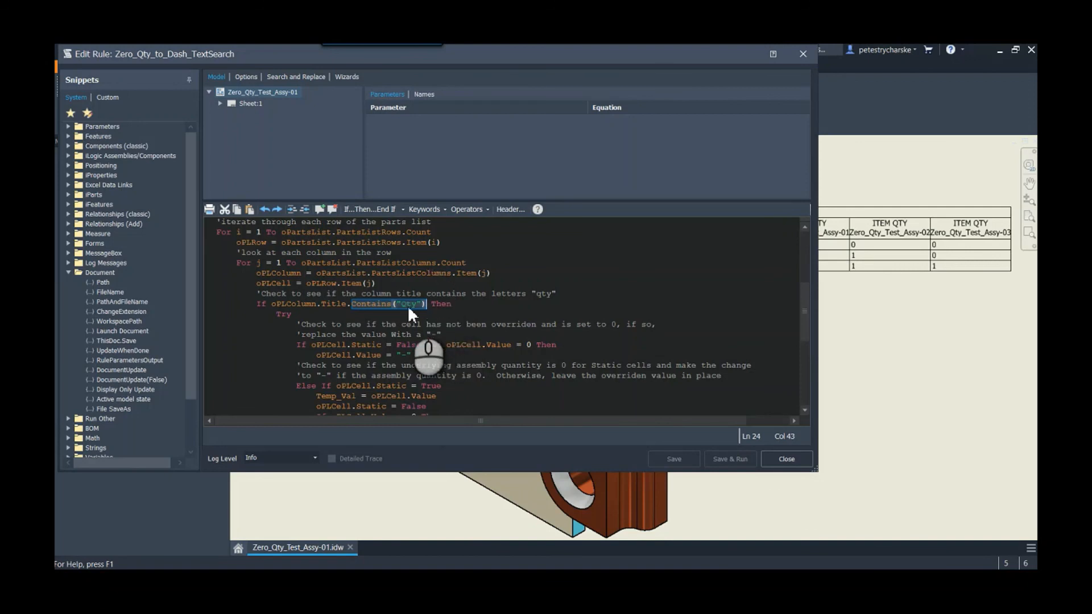
pyautogui.moveTo(428, 312)
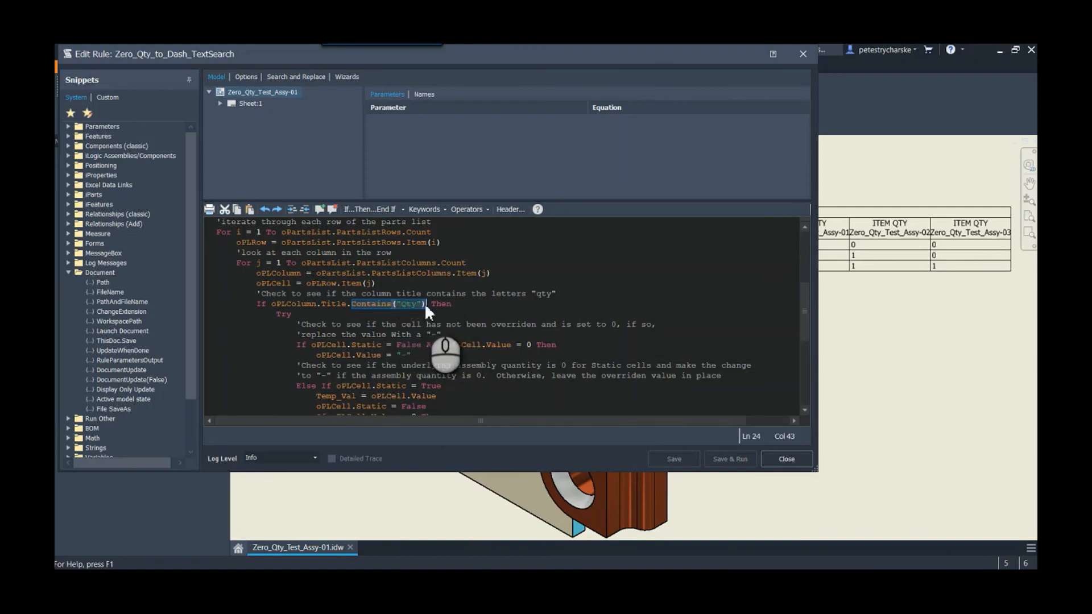
pyautogui.moveTo(418, 317)
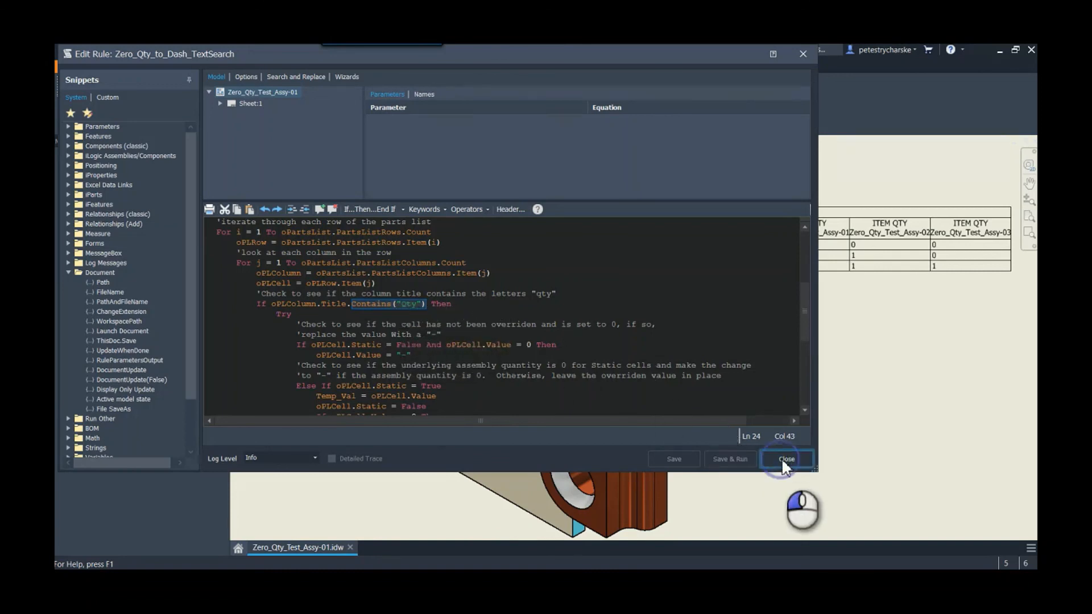
# Close the TextSearch rule editor and deselect the parts list, now showing dashes
pyautogui.click(785, 459)
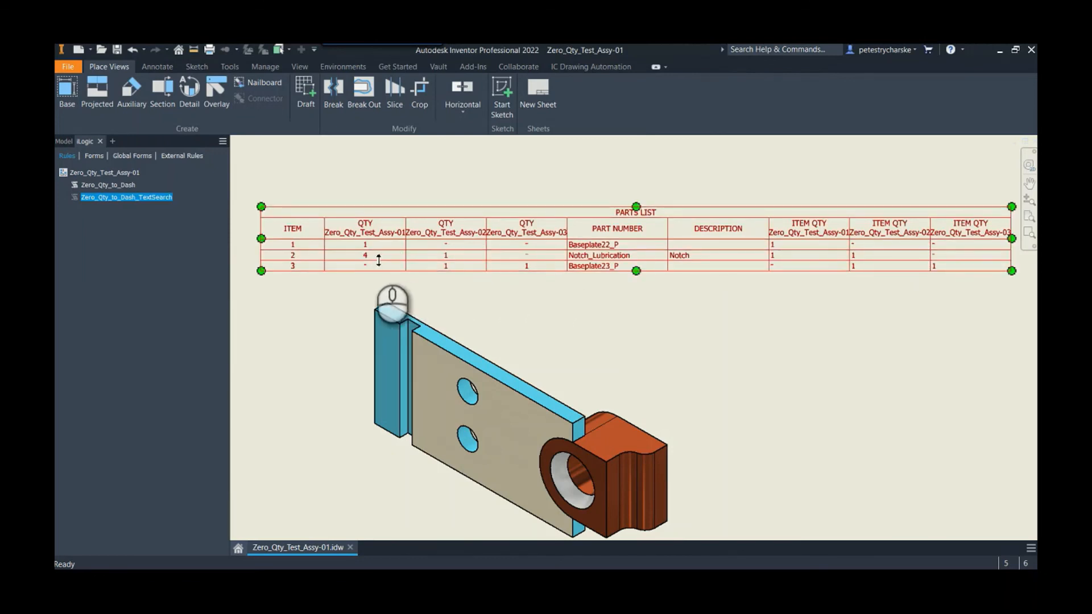
pyautogui.click(289, 369)
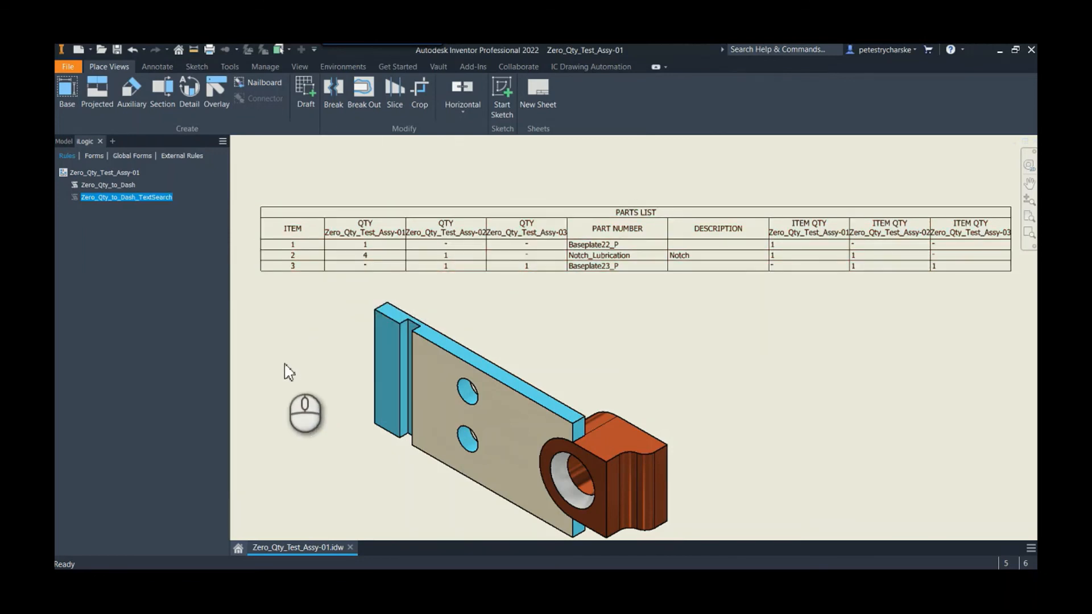